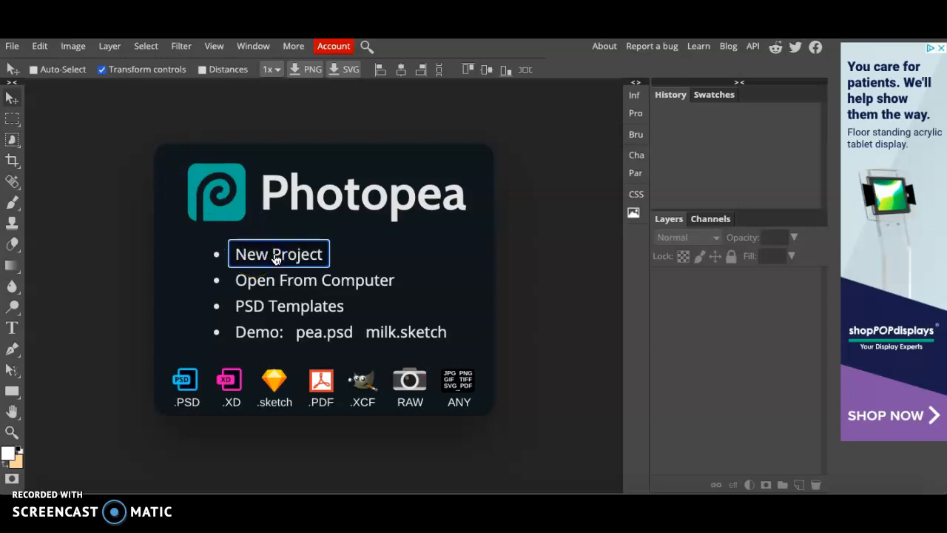
Create a new project named Book Cover measured in inches, 8.5 wide by 11 high
click(278, 255)
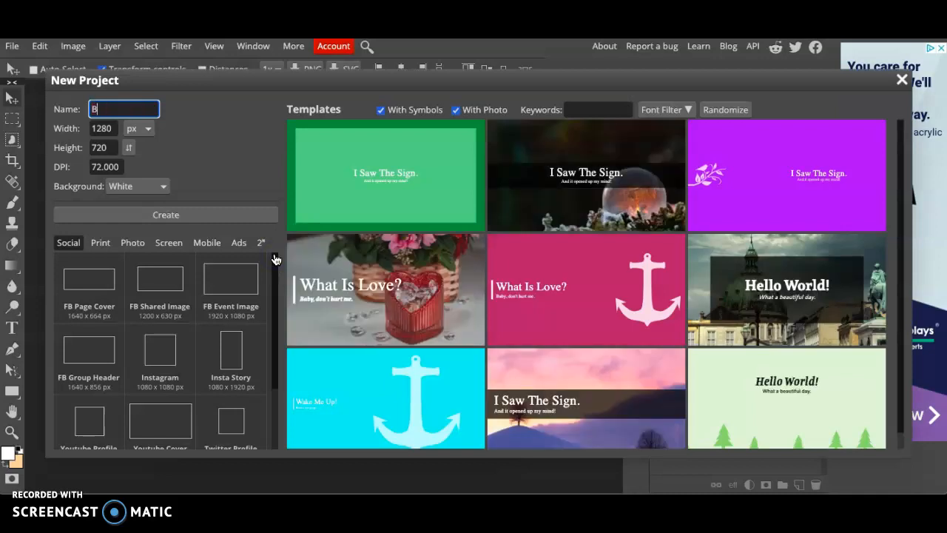
text(ook Cover)
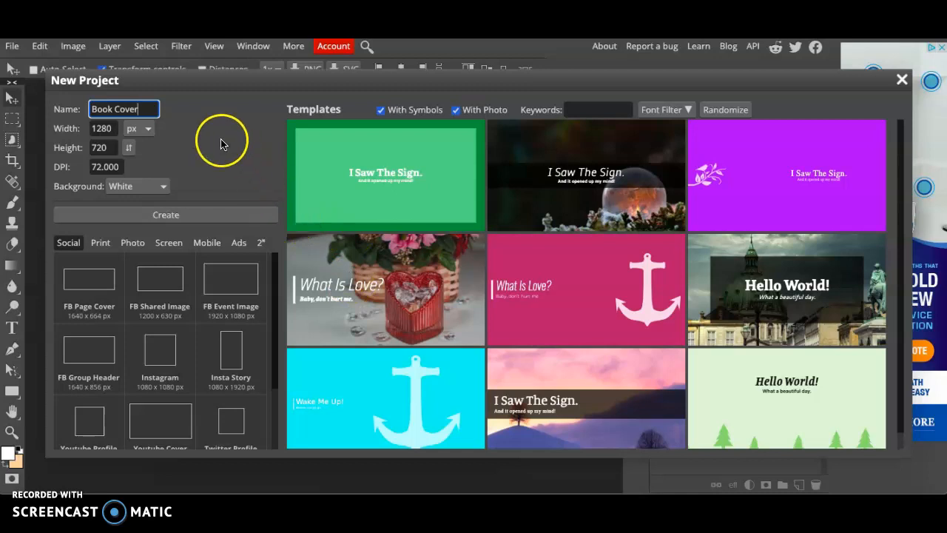
click(151, 127)
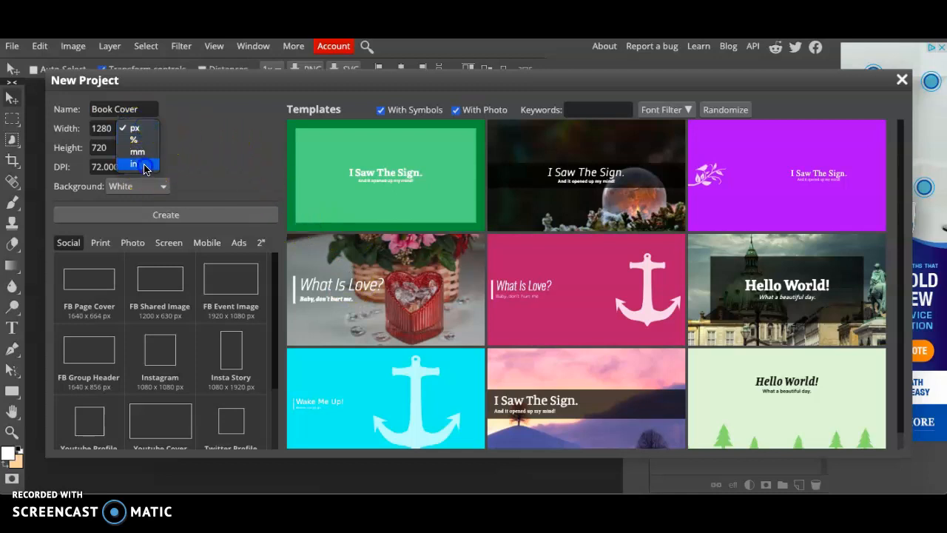
click(133, 163)
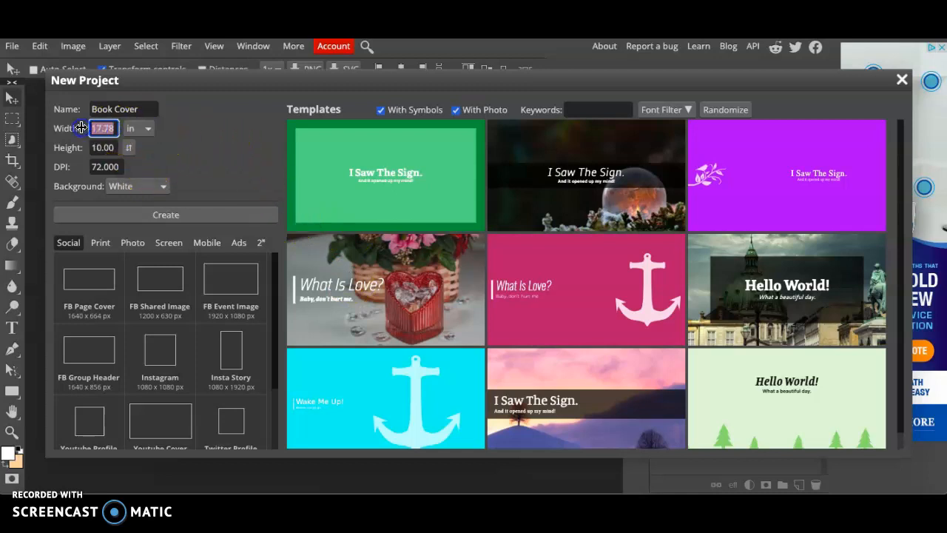
text(8.50)
click(103, 146)
text(11)
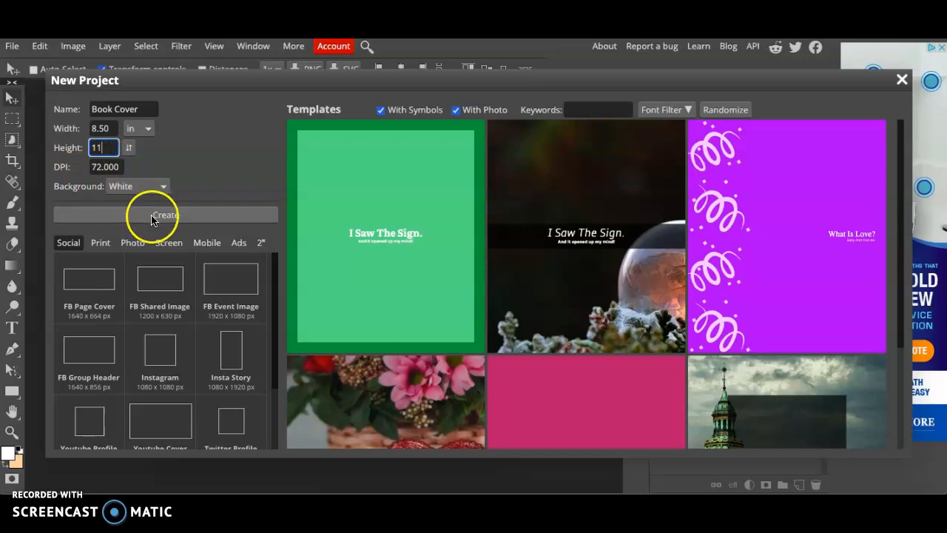
click(166, 214)
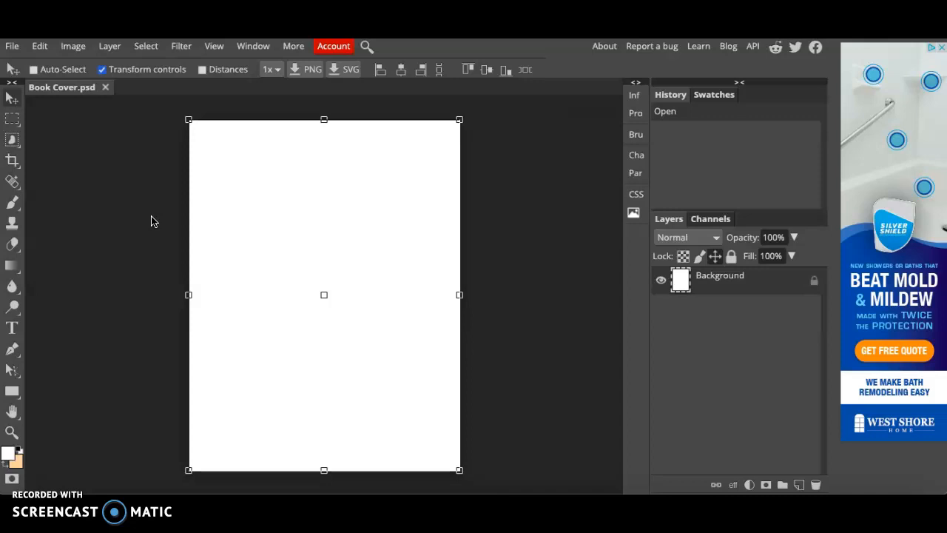
mouse_move(12, 46)
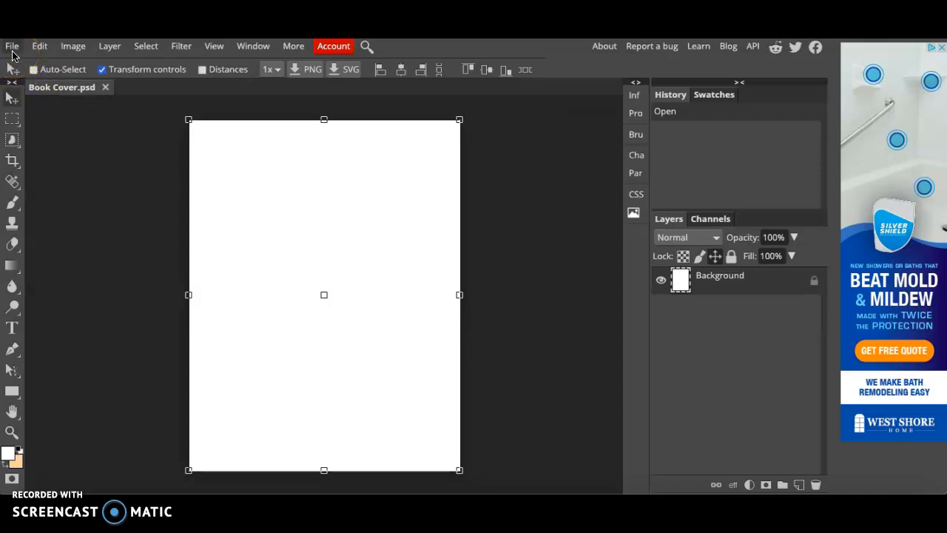
Place the astronaut photo pexels-pixabay-41162.jpg into the document as its own layer
click(12, 46)
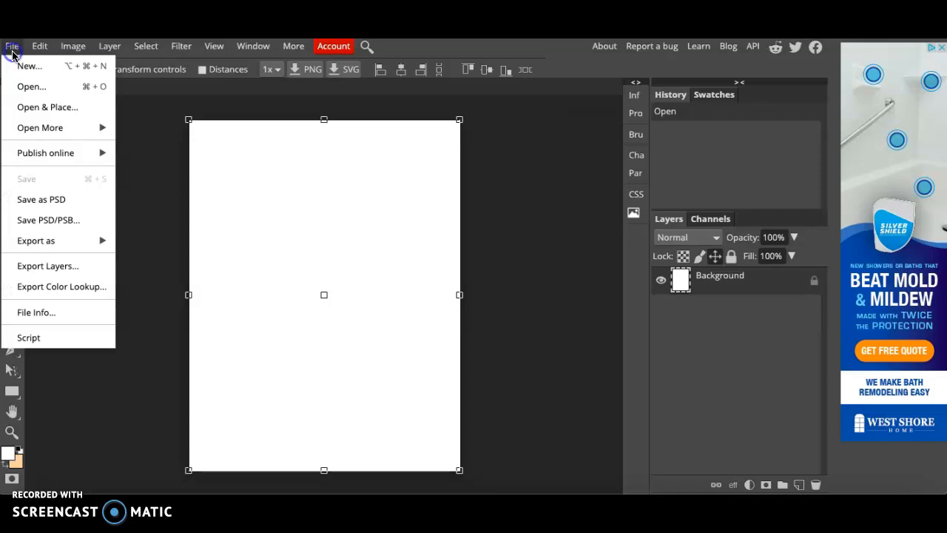
mouse_move(47, 107)
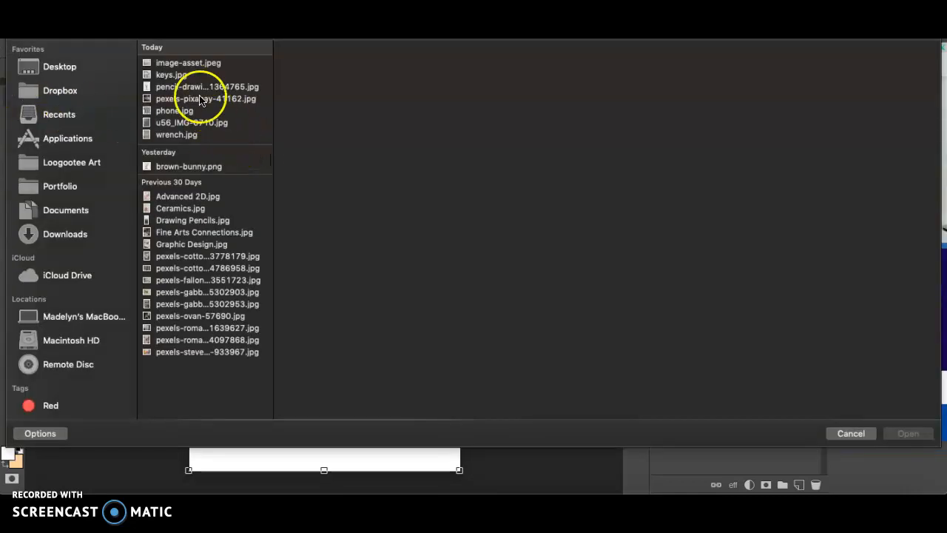
click(206, 98)
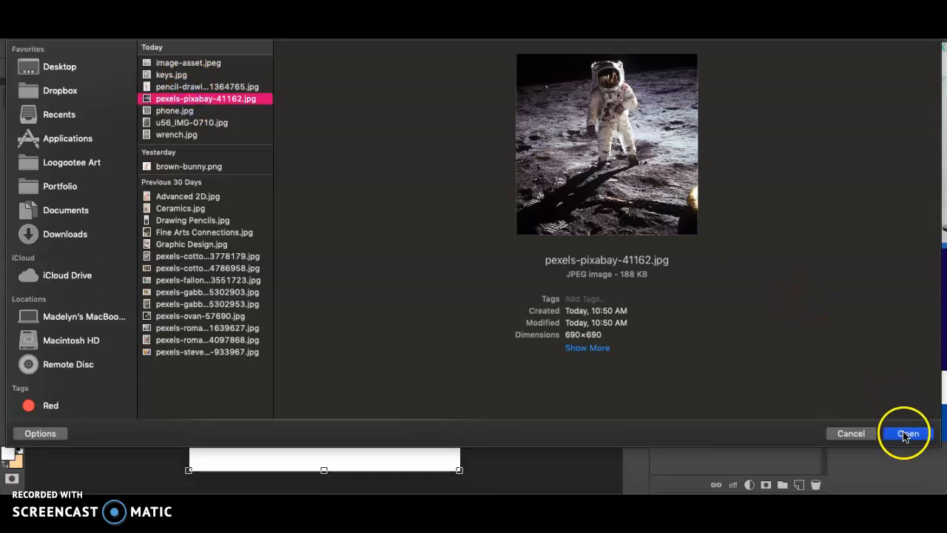
click(907, 432)
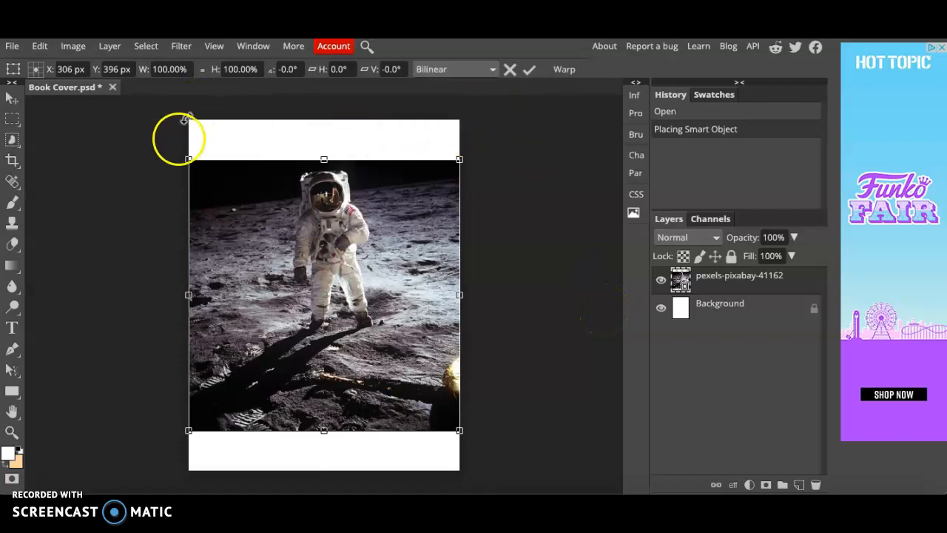
mouse_move(431, 222)
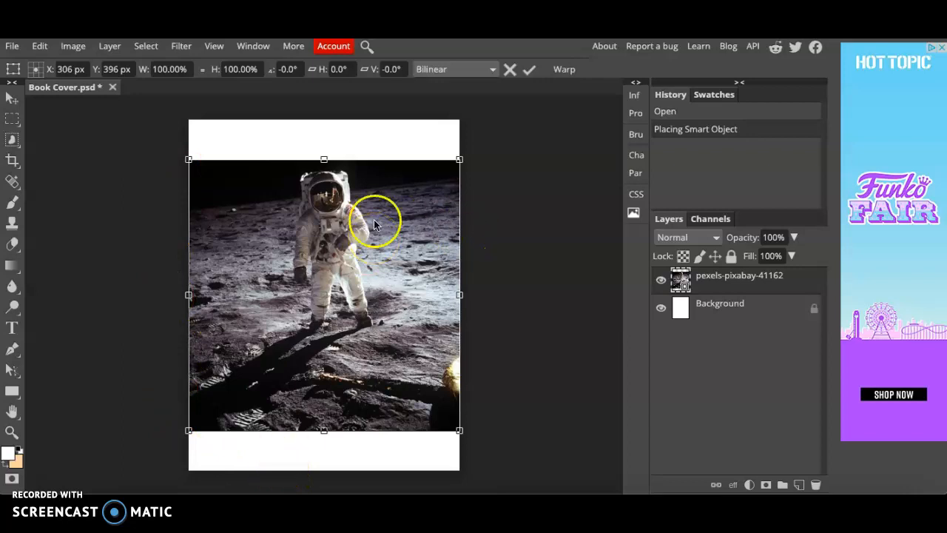
Scale the astronaut photo to about 136% and position it to cover the whole canvas
drag(459, 294, 361, 294)
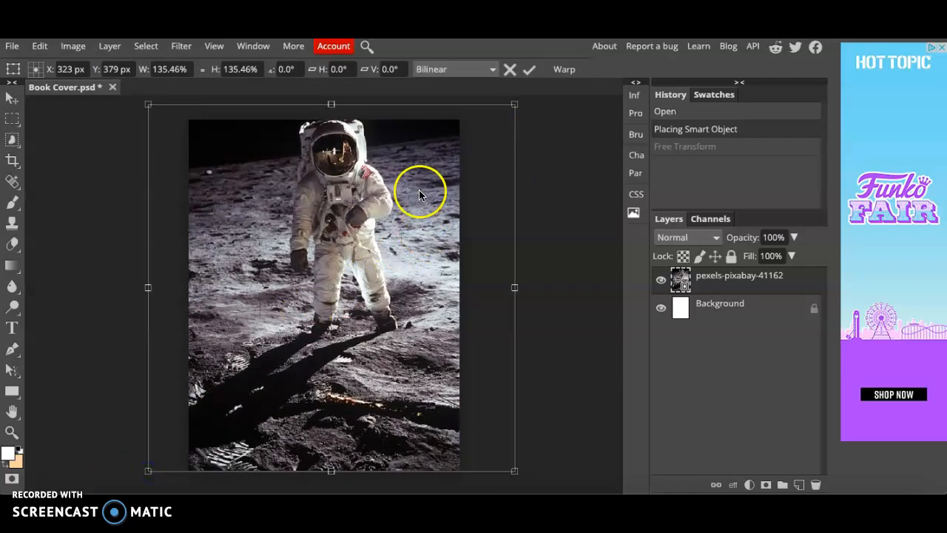
drag(422, 194, 396, 205)
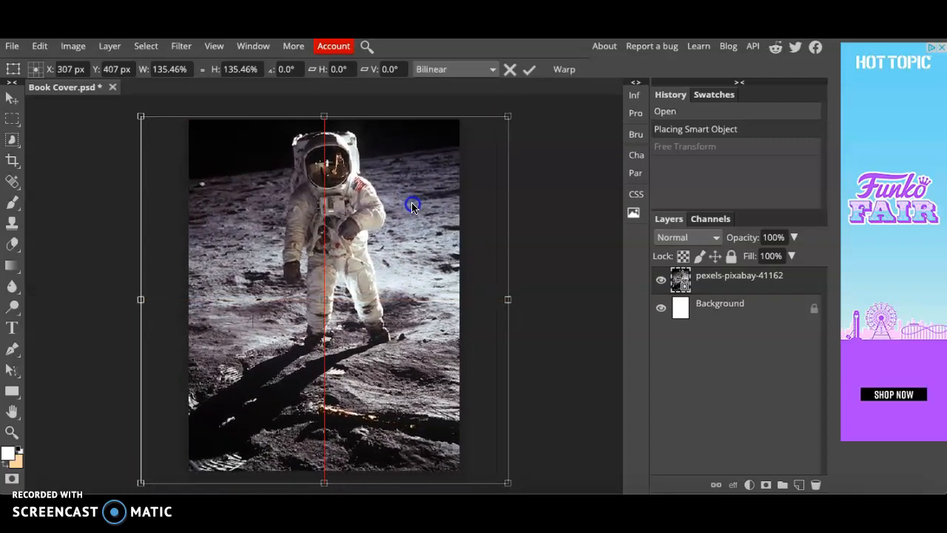
drag(413, 206, 394, 210)
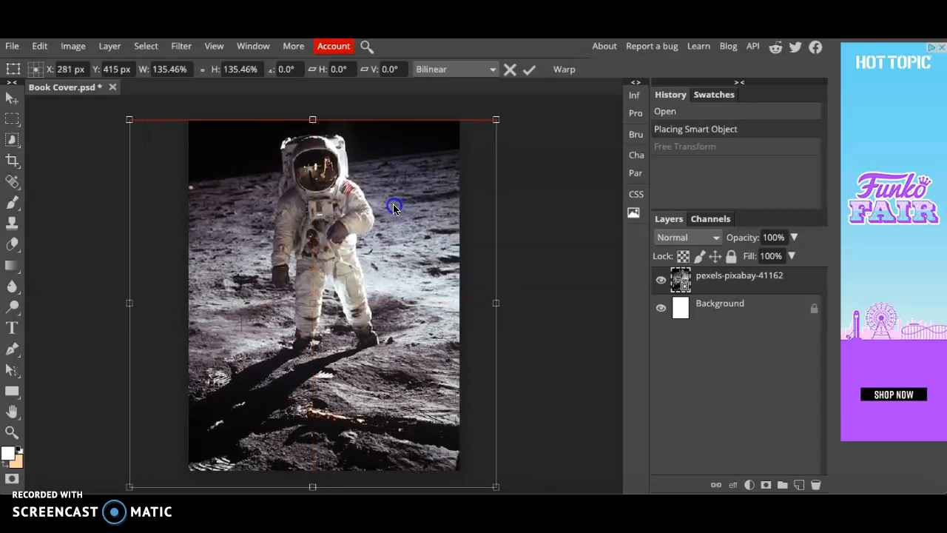
drag(392, 207, 420, 206)
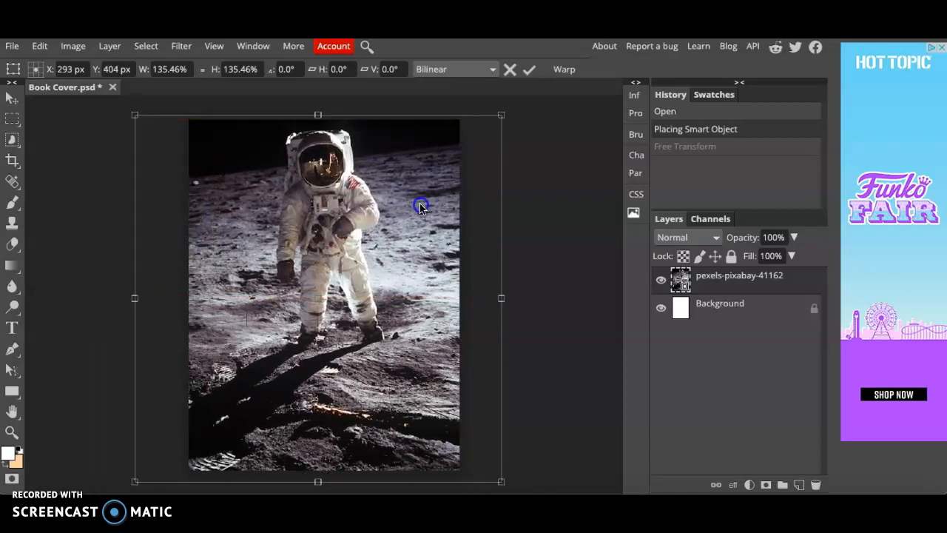
drag(421, 206, 412, 205)
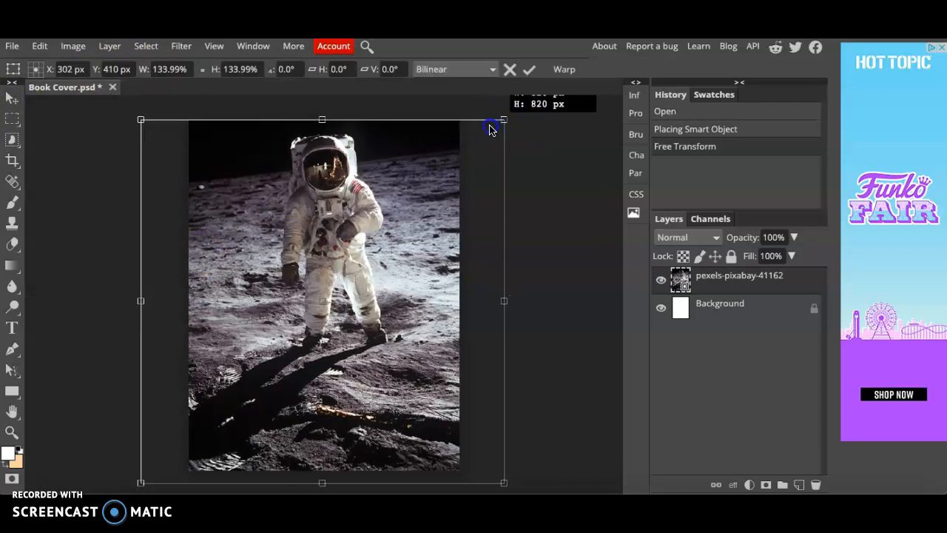
drag(491, 125, 509, 115)
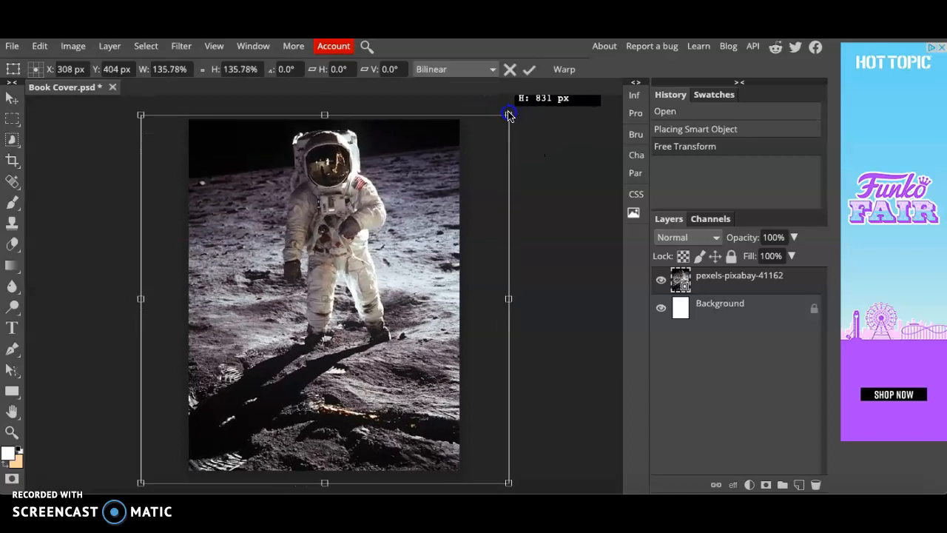
drag(509, 116, 317, 287)
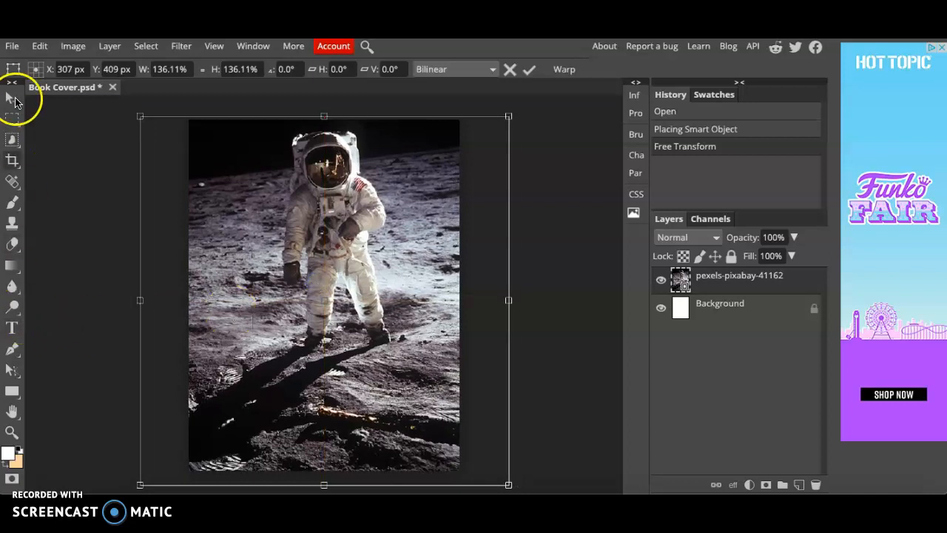
mouse_move(14, 294)
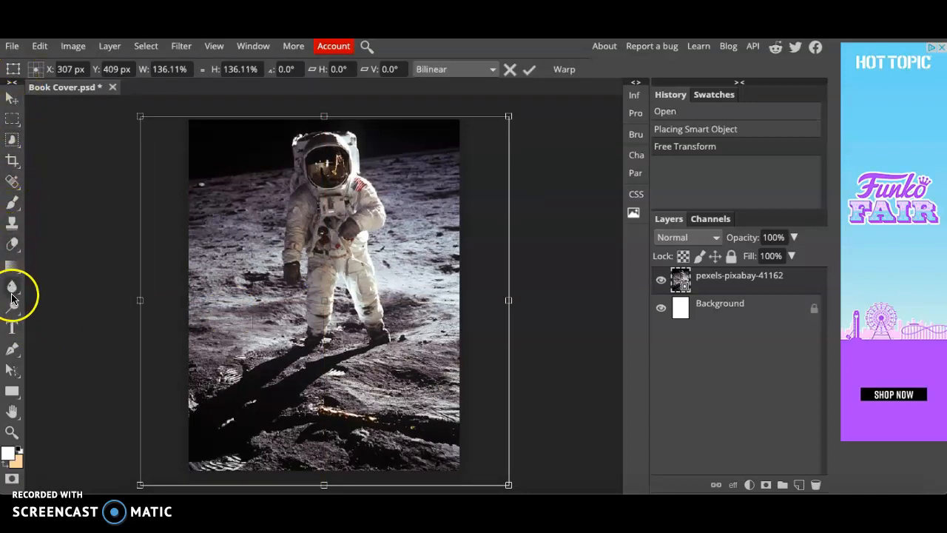
mouse_move(12, 288)
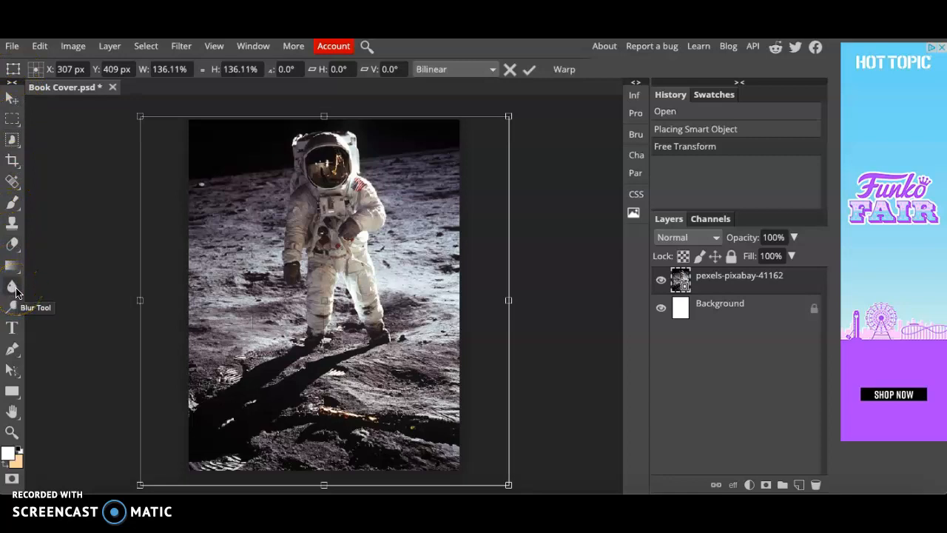
Commit the photo transform and draw a rectangle shape layer covering the entire canvas
click(12, 287)
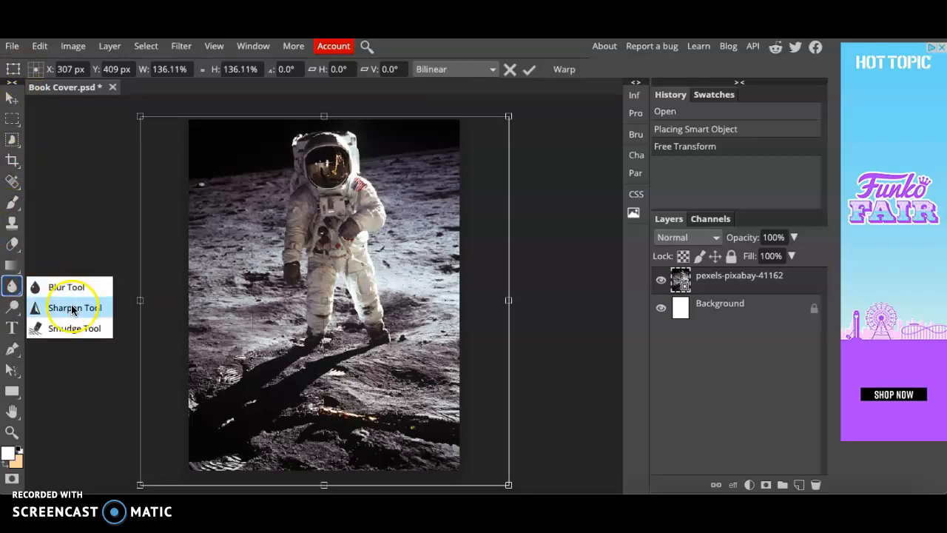
click(74, 306)
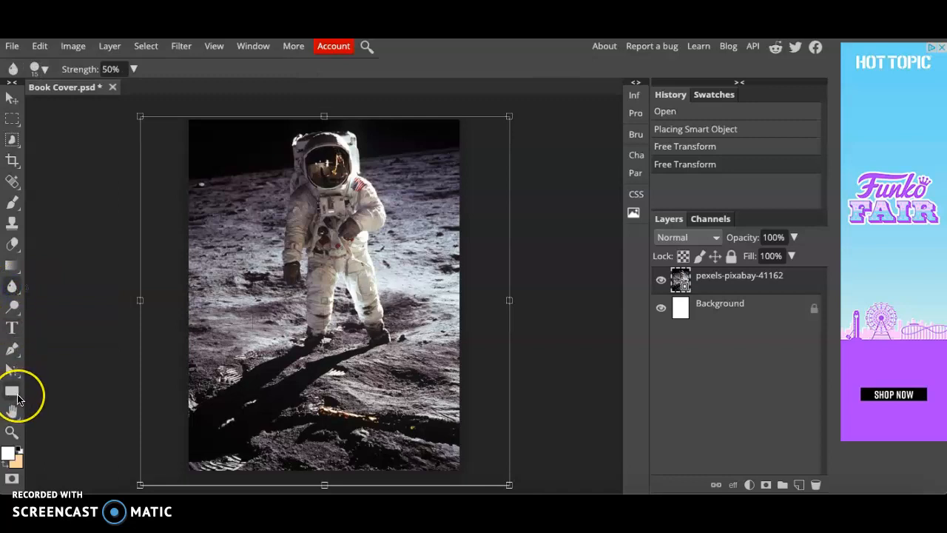
click(12, 391)
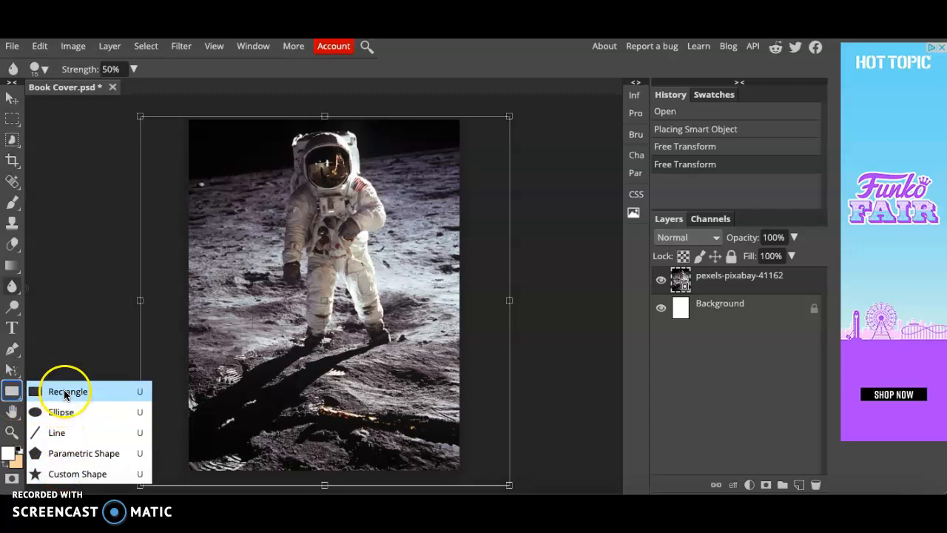
click(68, 390)
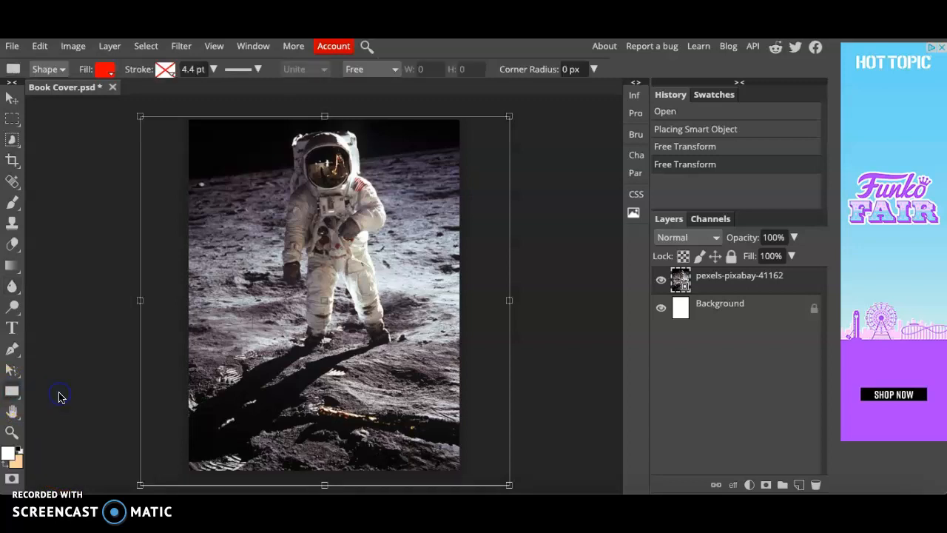
mouse_move(189, 119)
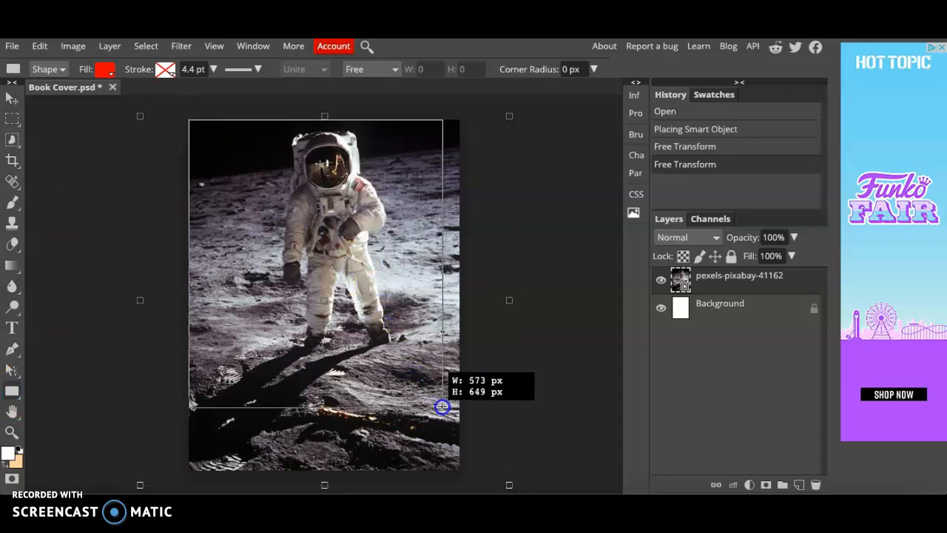
drag(192, 121, 459, 471)
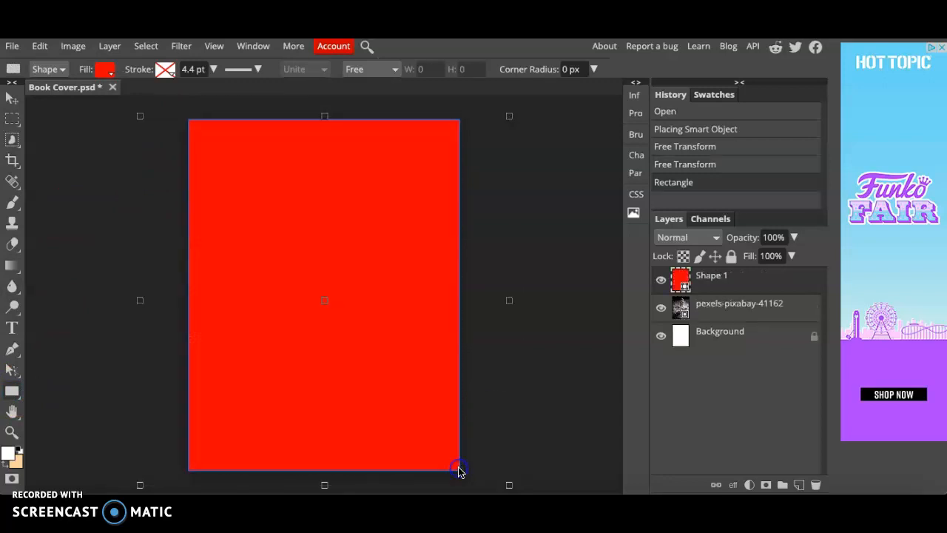
mouse_move(413, 295)
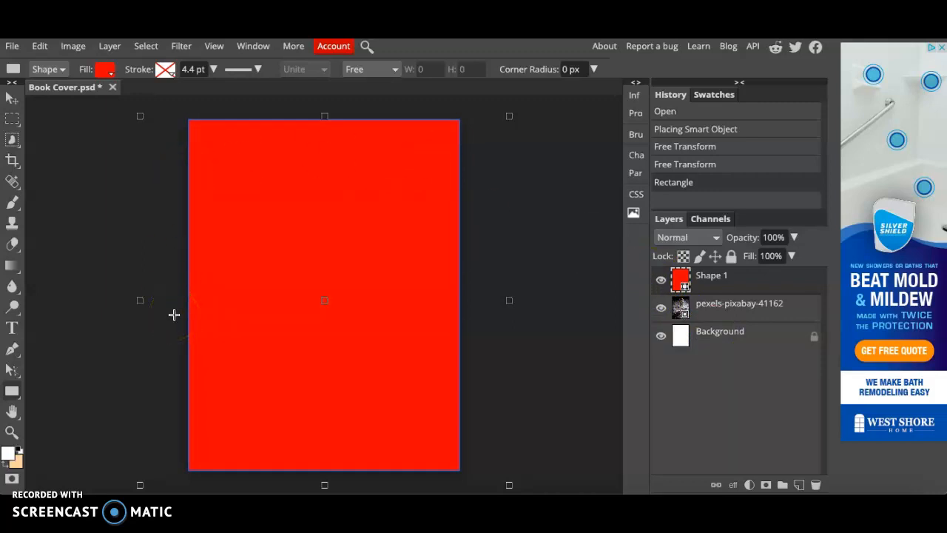
Fill the rectangle with the muted red colour b14a4a
click(104, 70)
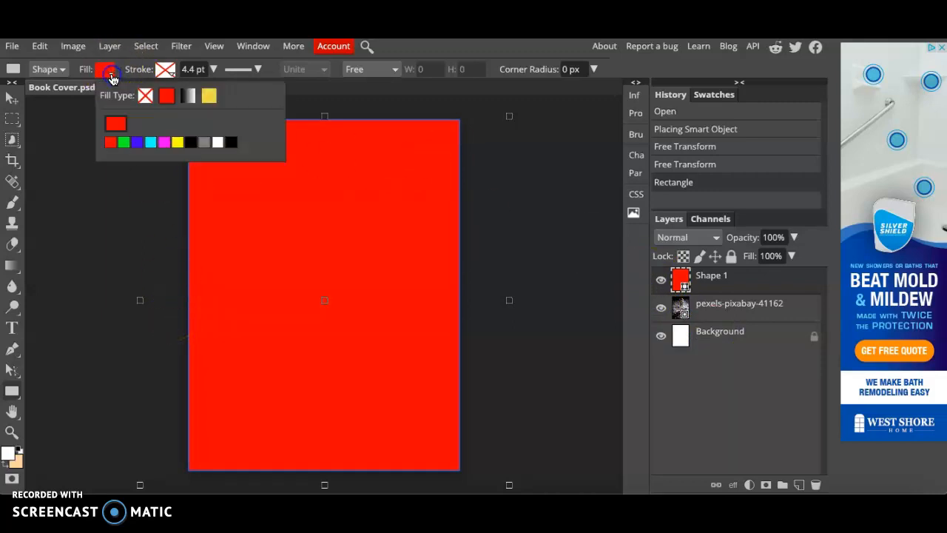
click(115, 123)
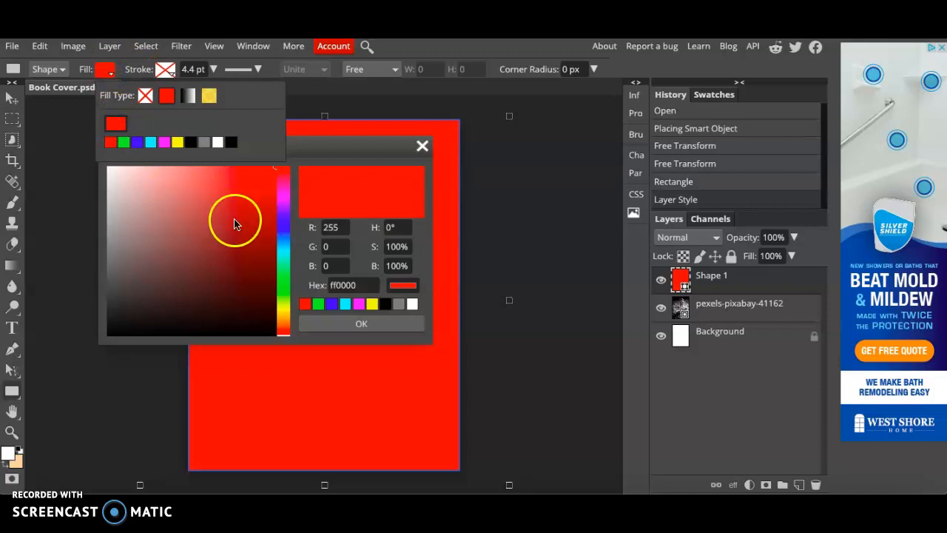
click(222, 257)
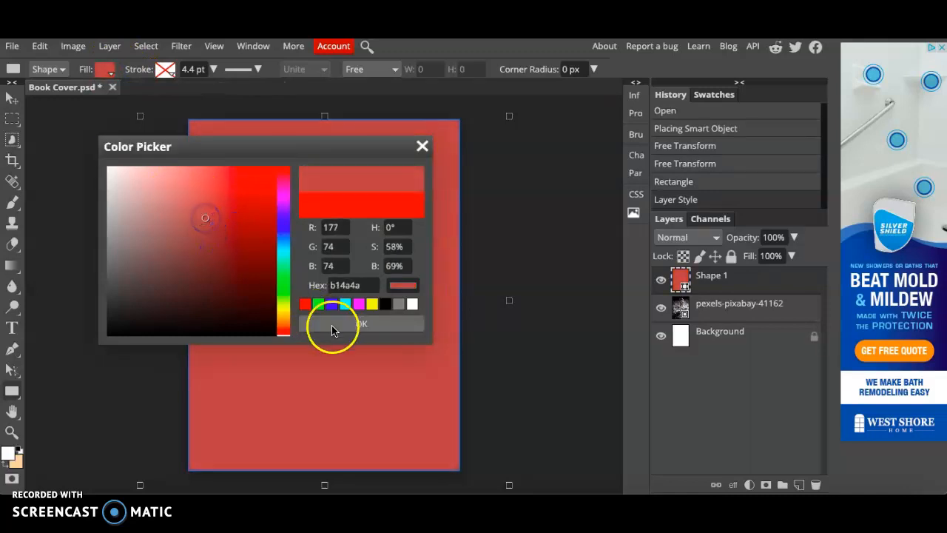
click(361, 322)
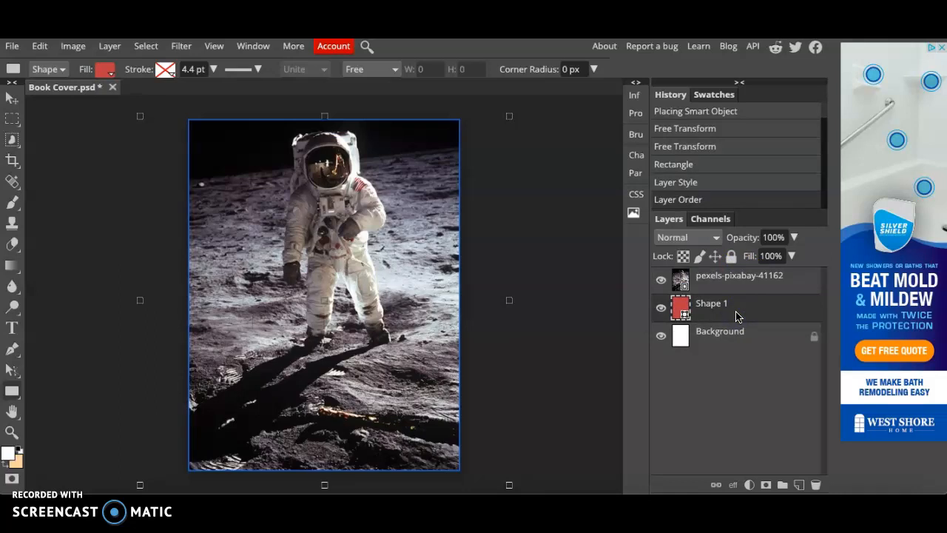
Select the astronaut photo layer sitting above the red Shape 1 layer
click(738, 273)
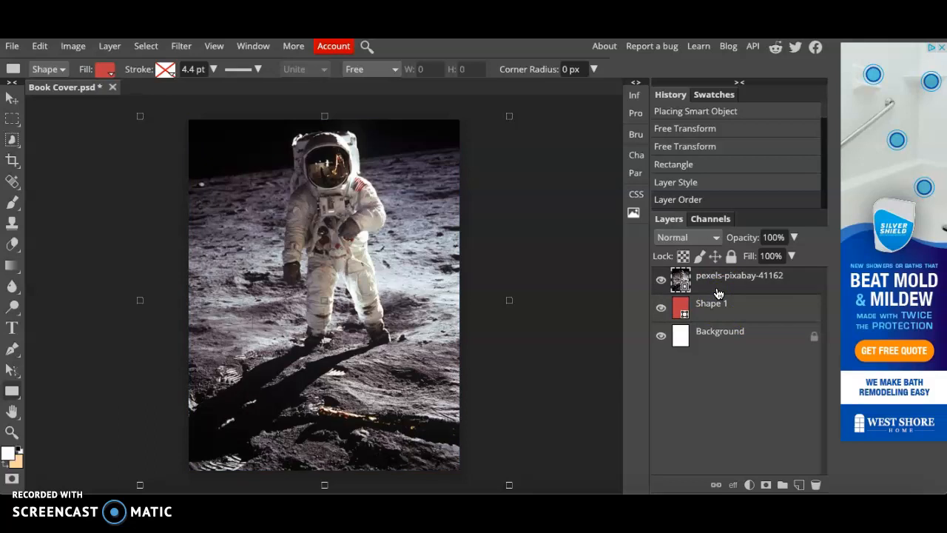
mouse_move(89, 245)
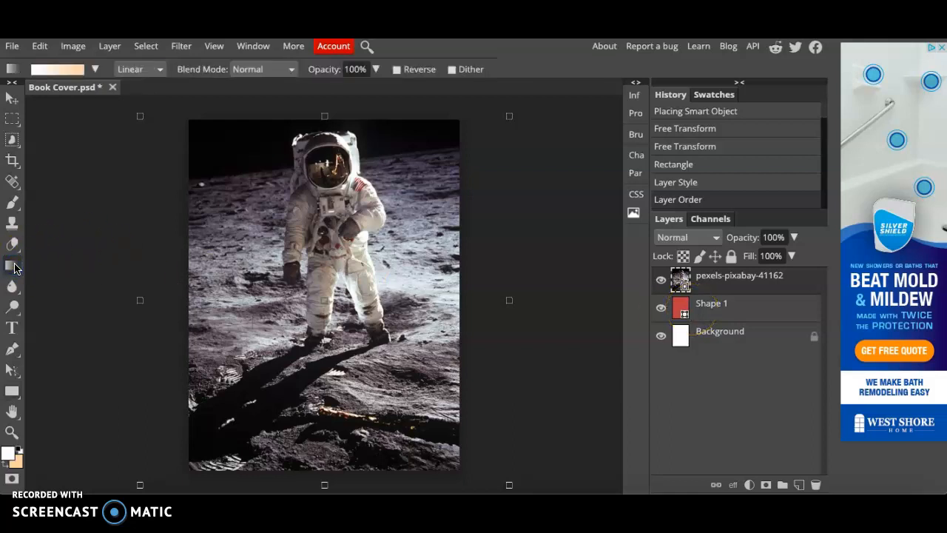
Choose a black-to-white gradient, rasterize the photo layer and give it a blank layer mask
click(95, 69)
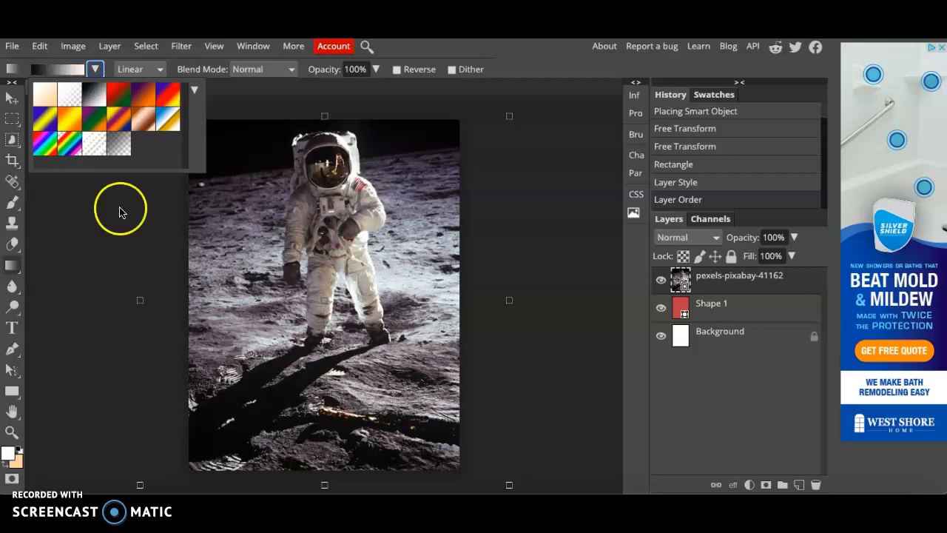
click(314, 254)
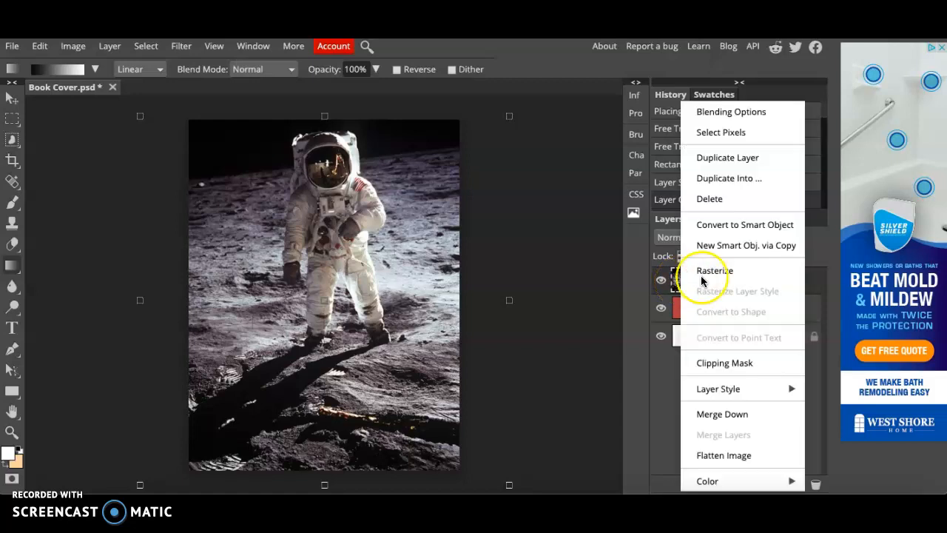
click(714, 269)
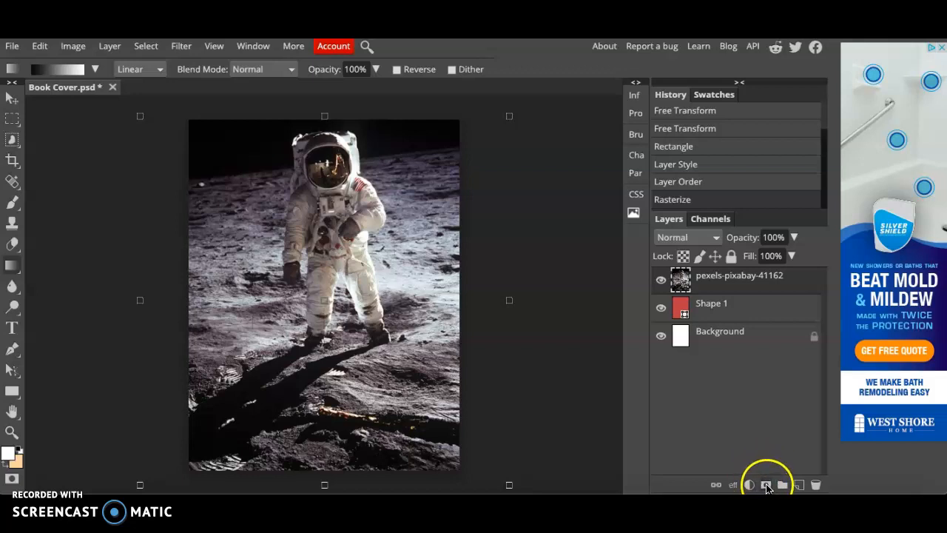
click(767, 486)
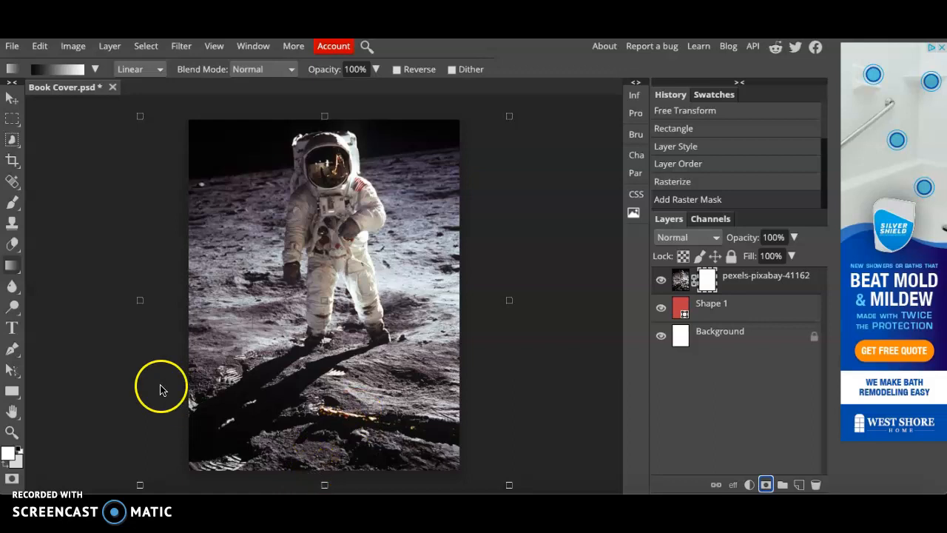
mouse_move(317, 481)
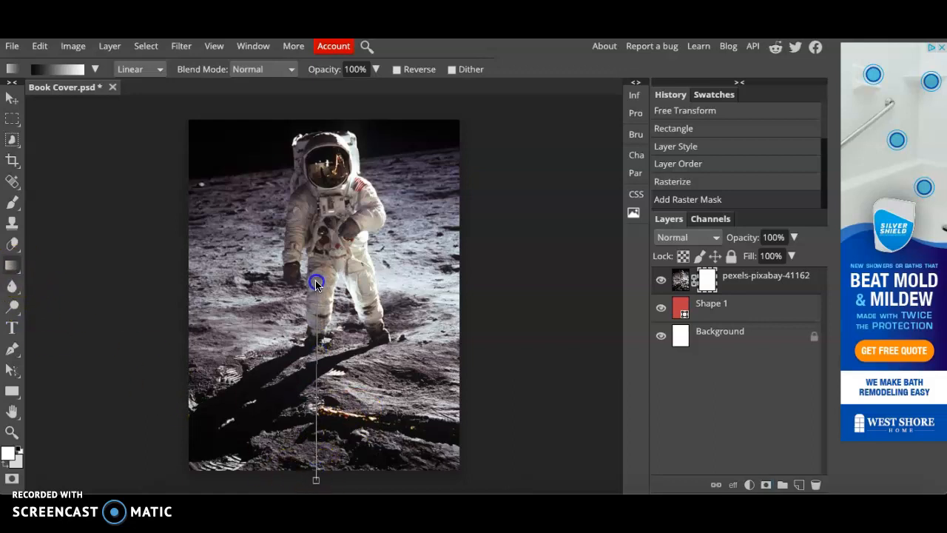
Fade the photo's lower part into the red by drawing a gradient on the mask from the legs downward
drag(317, 284, 314, 436)
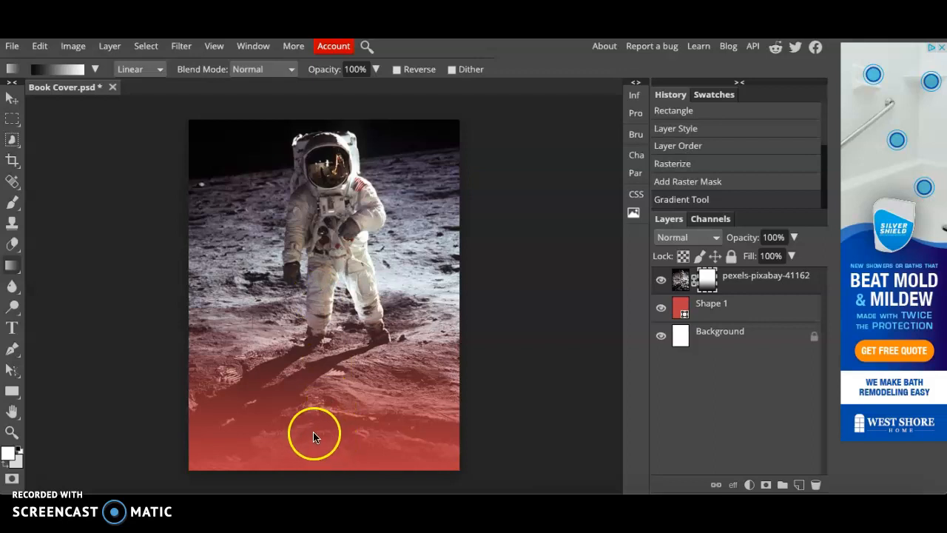
drag(314, 432, 313, 264)
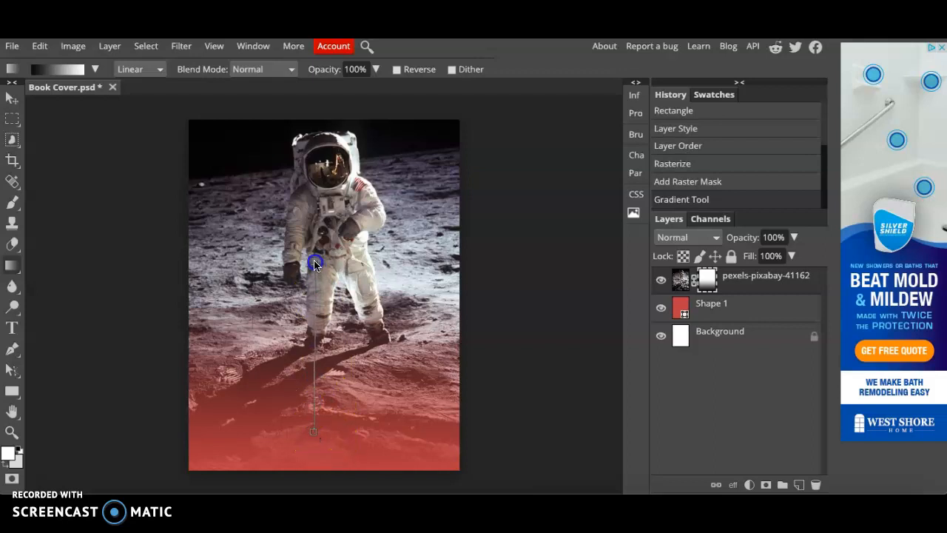
drag(313, 264, 347, 459)
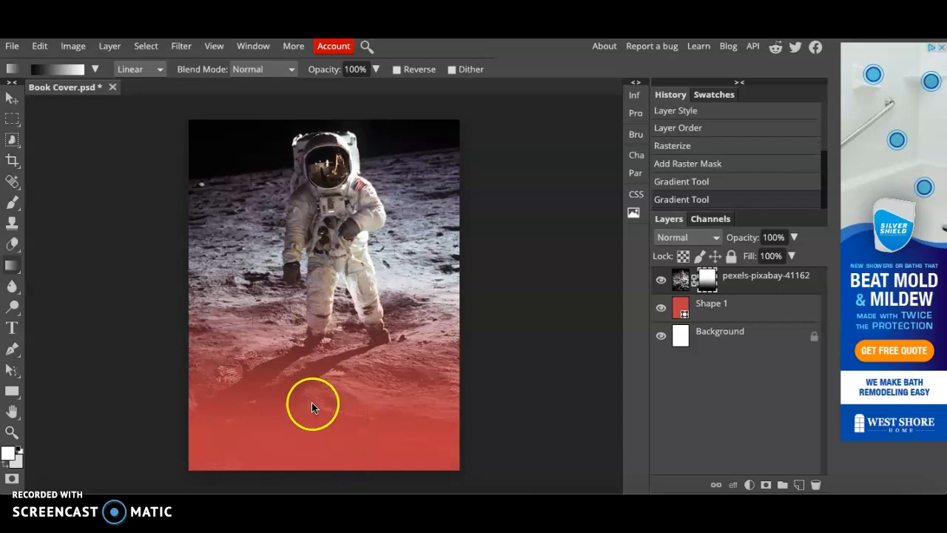
mouse_move(420, 356)
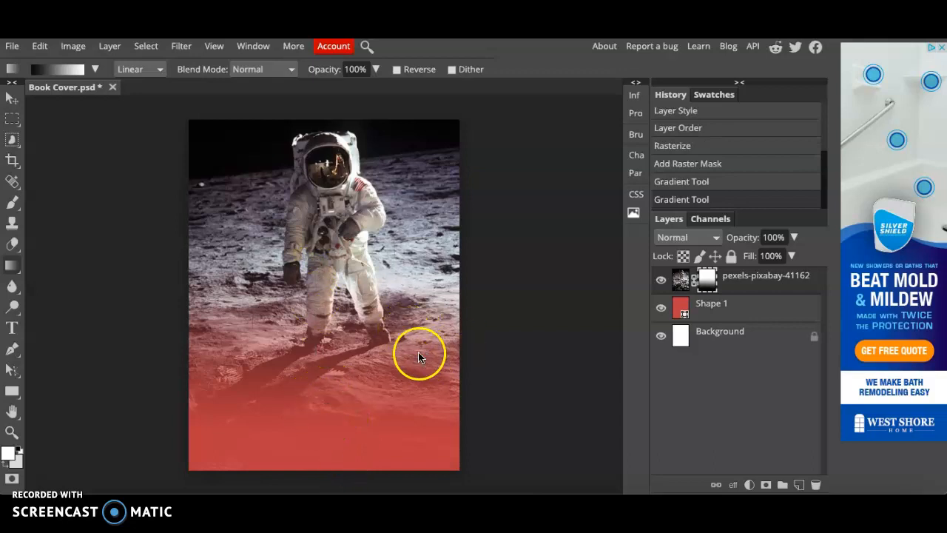
mouse_move(215, 259)
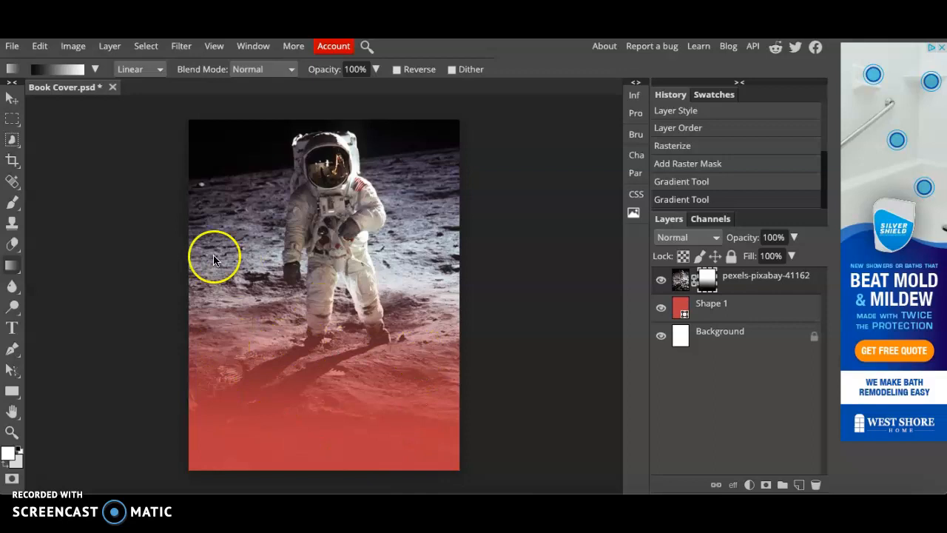
Add the title TRIP TO THE MOON over the red lower area and enlarge it to 55 px
click(12, 329)
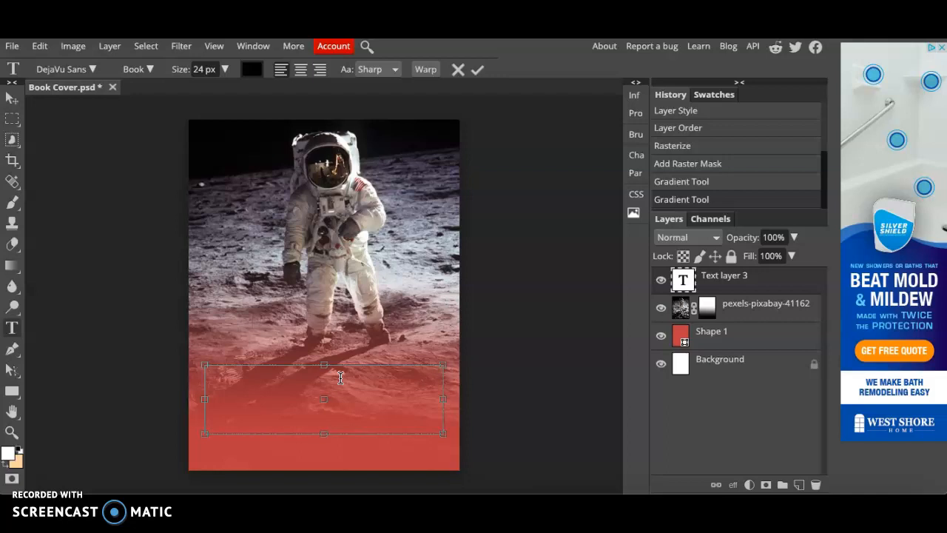
text(TRIP)
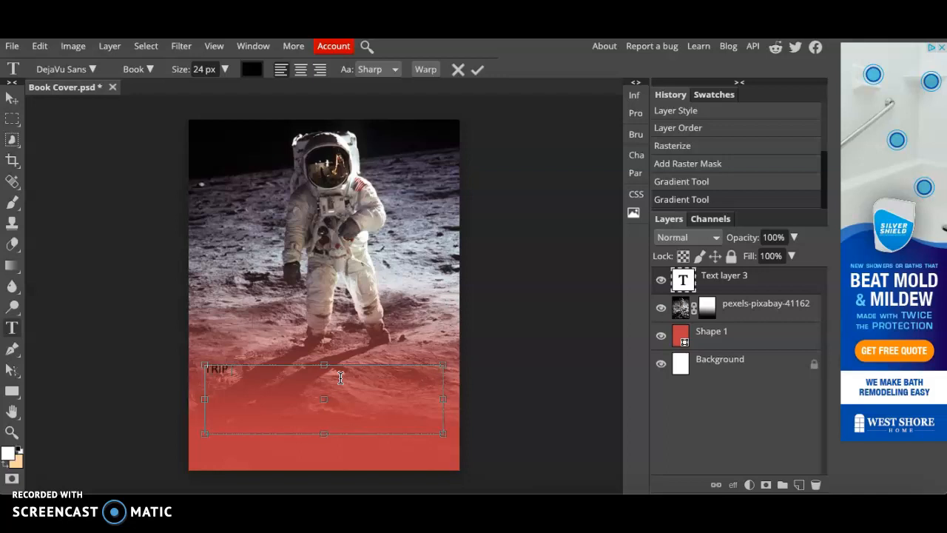
text(TO THE MOON)
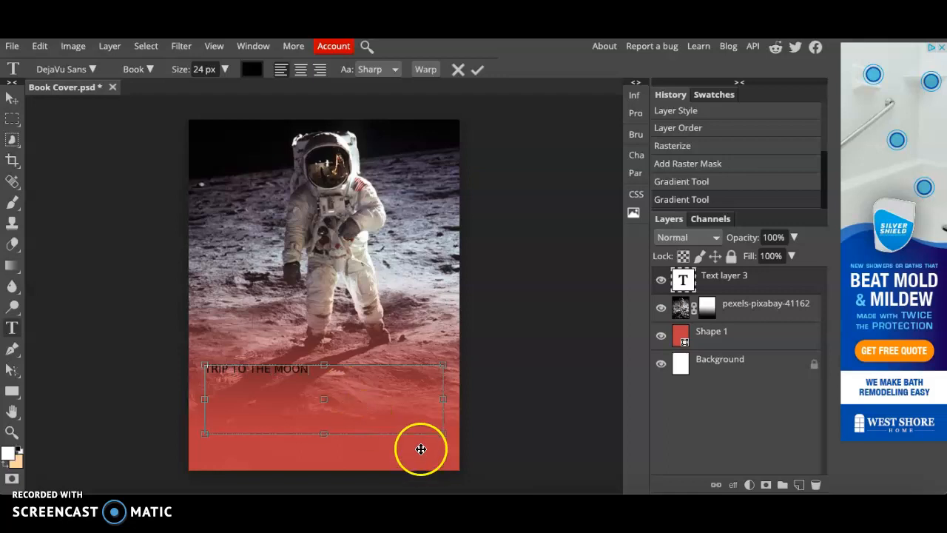
triple_click(255, 369)
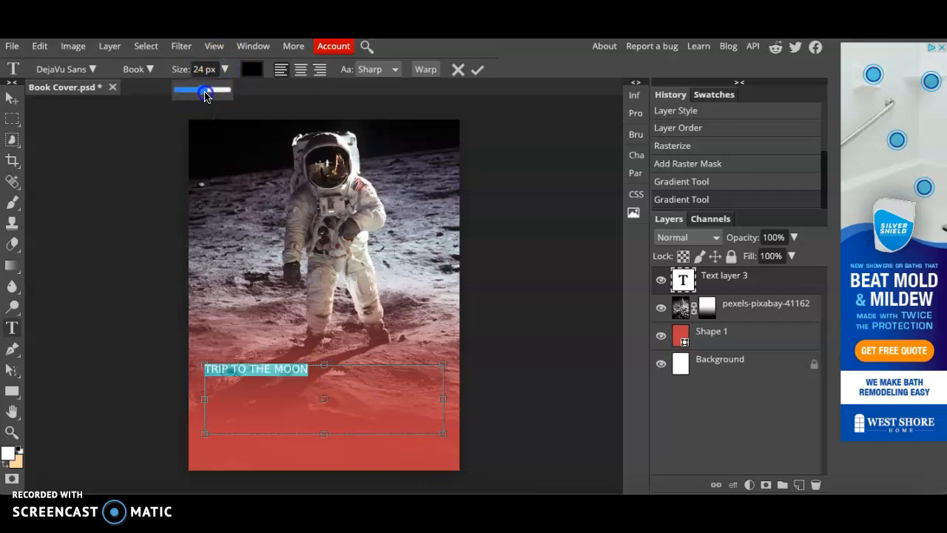
drag(189, 90, 214, 91)
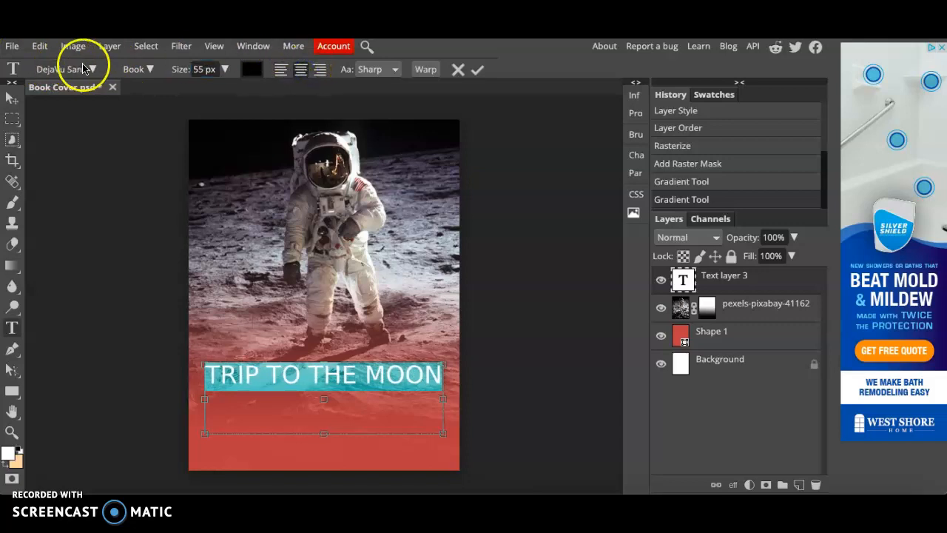
Browse the font list, clearing category filters and narrowing to Retro style fonts
click(59, 69)
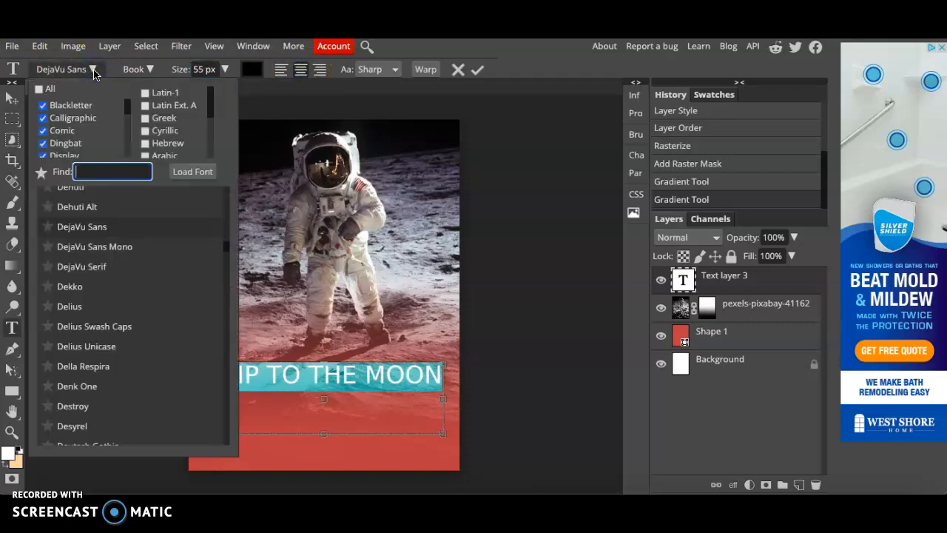
click(43, 130)
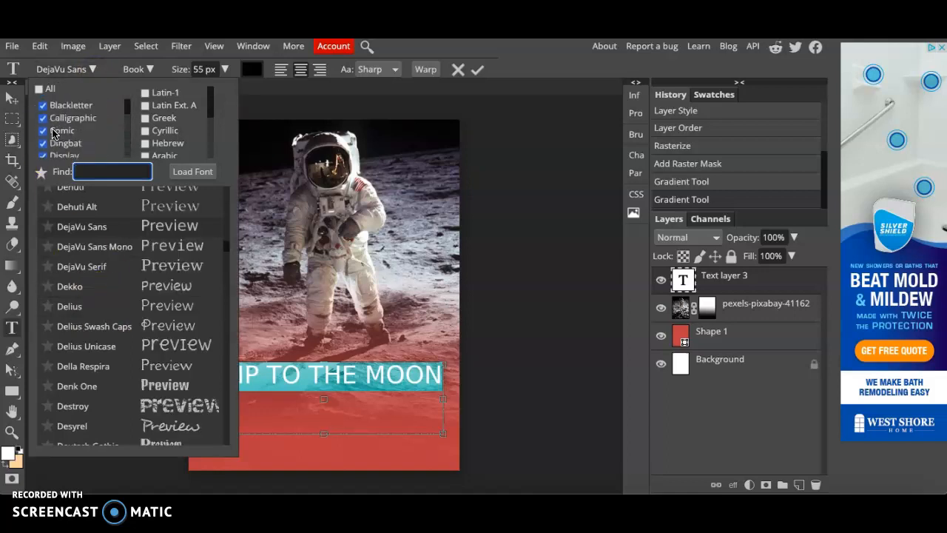
scroll(down, 3)
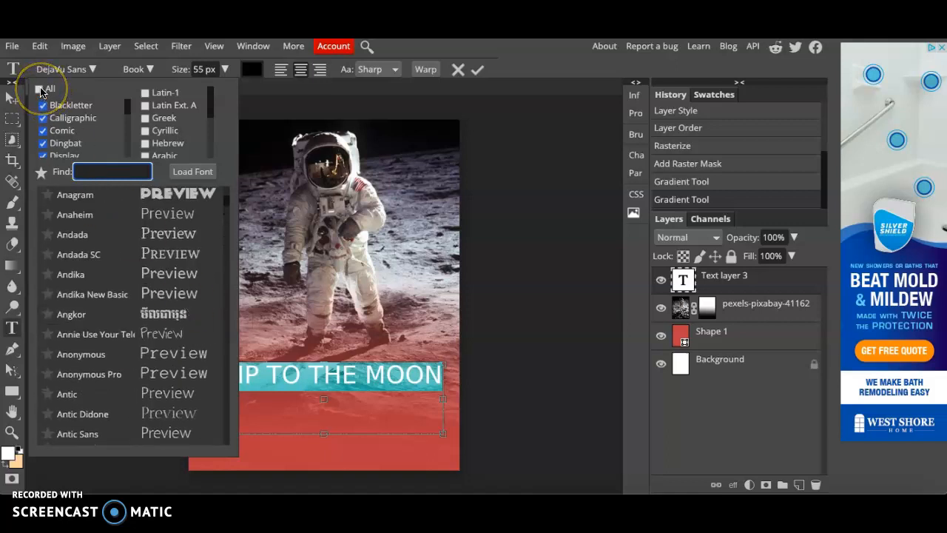
click(43, 89)
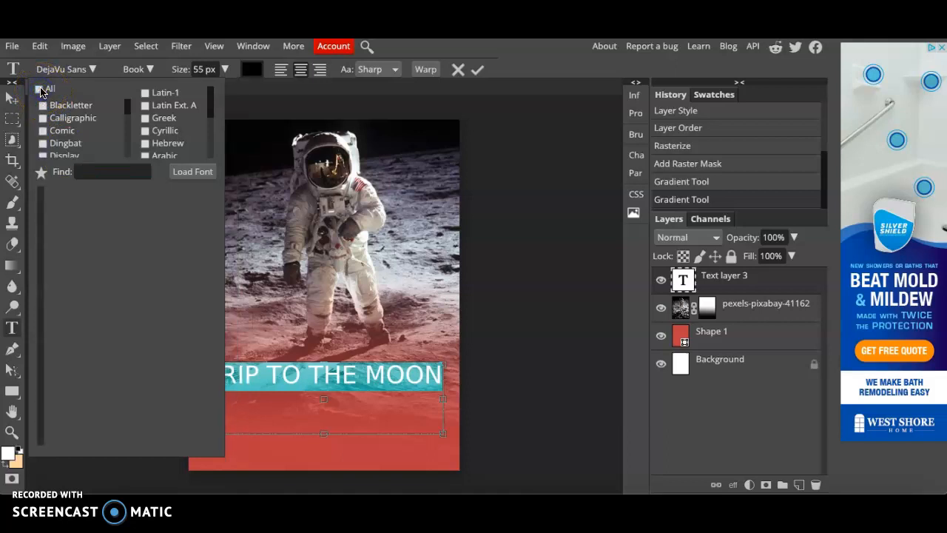
scroll(down, 3)
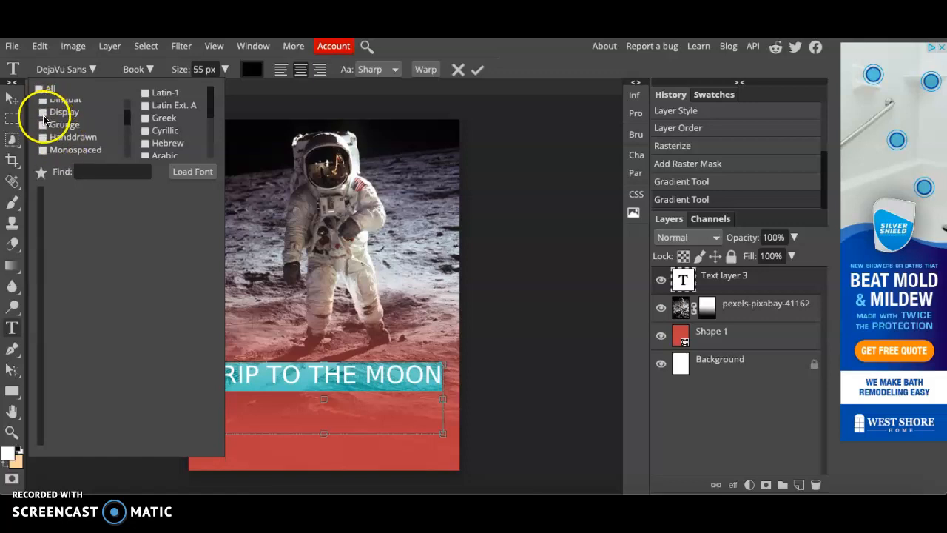
click(43, 112)
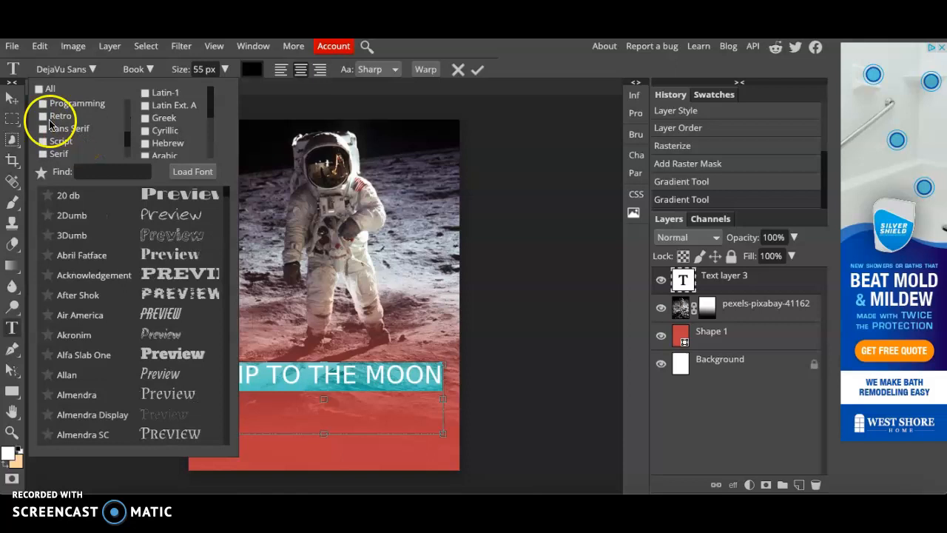
click(43, 115)
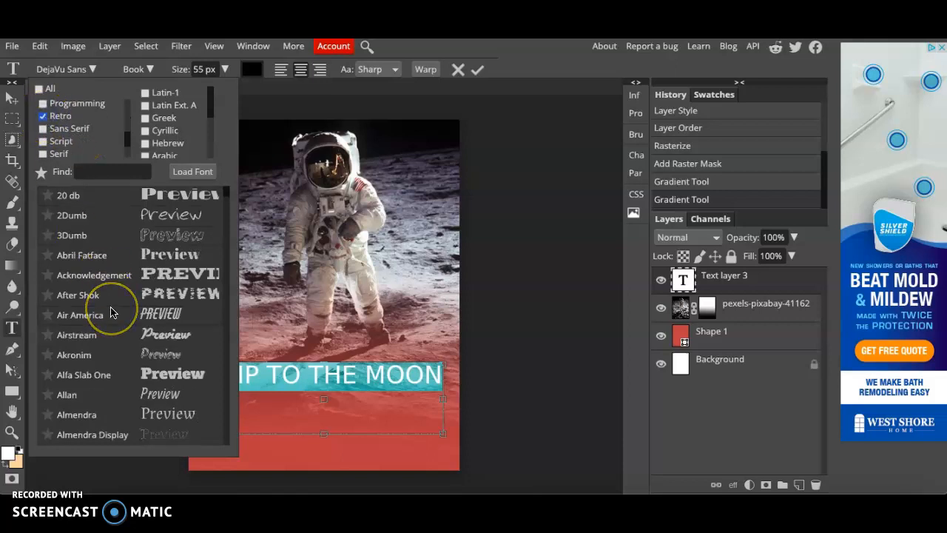
scroll(down, 3)
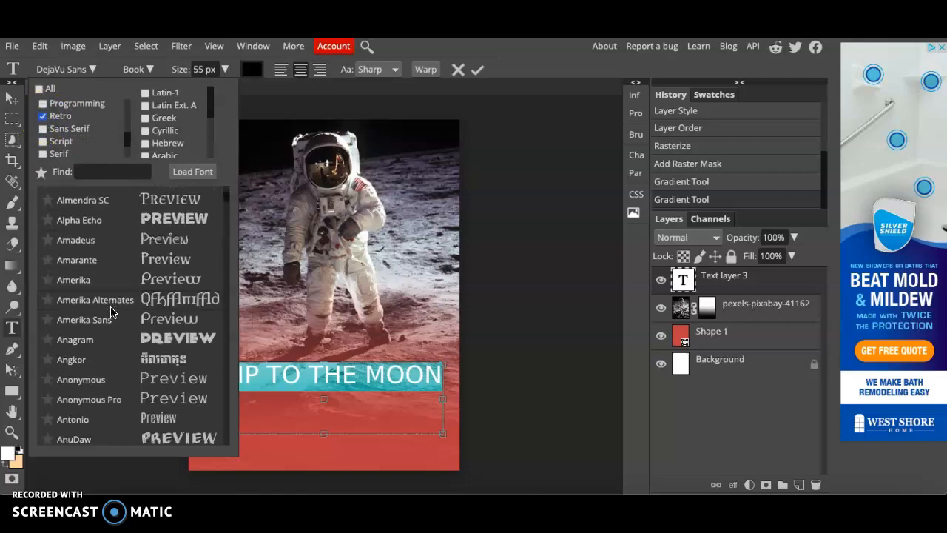
scroll(down, 3)
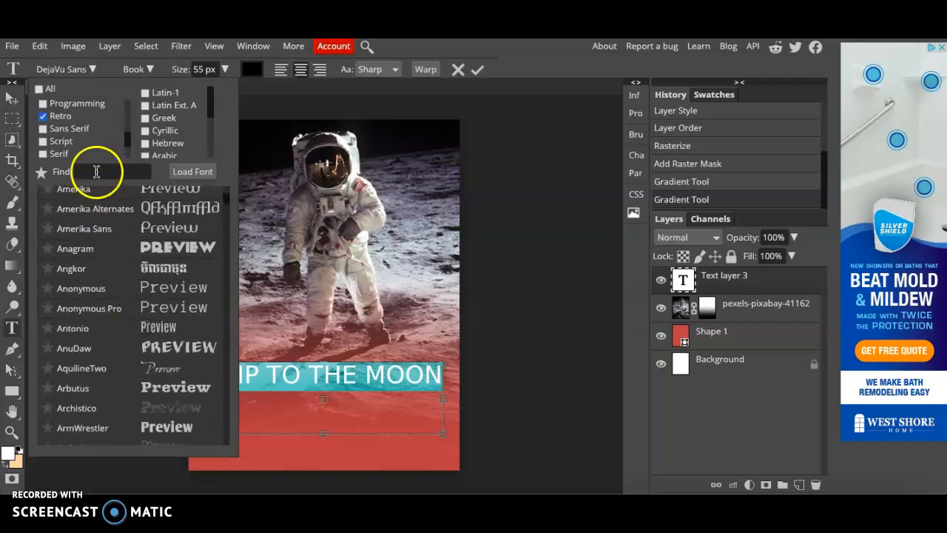
Search for DISTAN and apply the Distant Galaxy font to the title
click(111, 172)
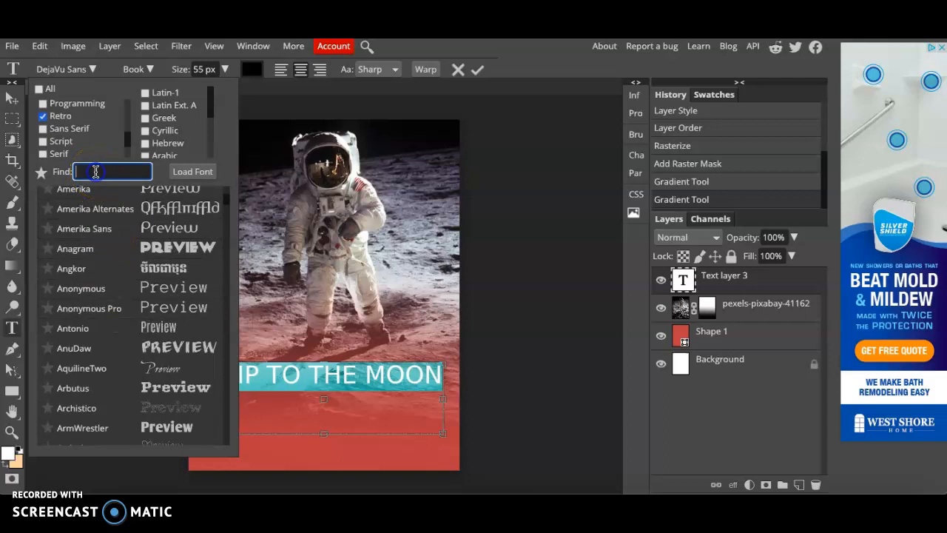
text(DISTAN)
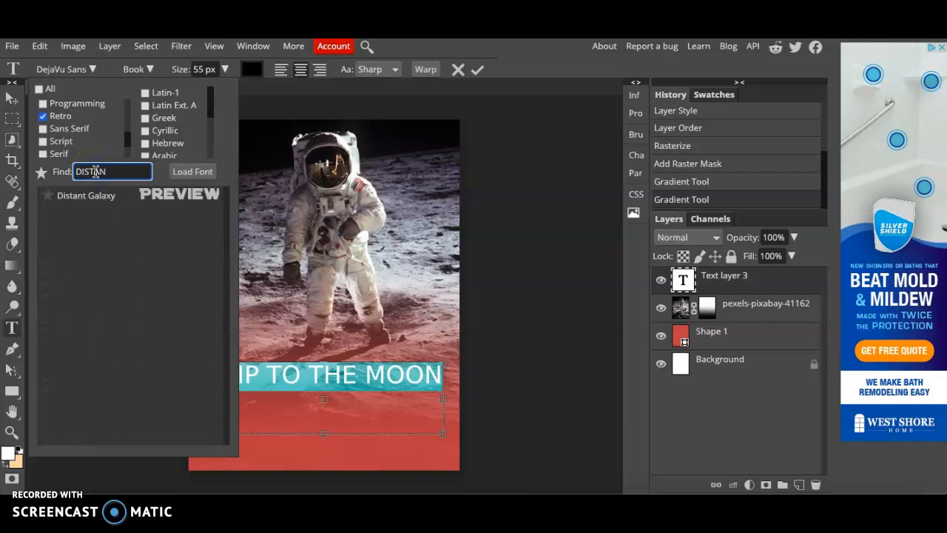
mouse_move(94, 205)
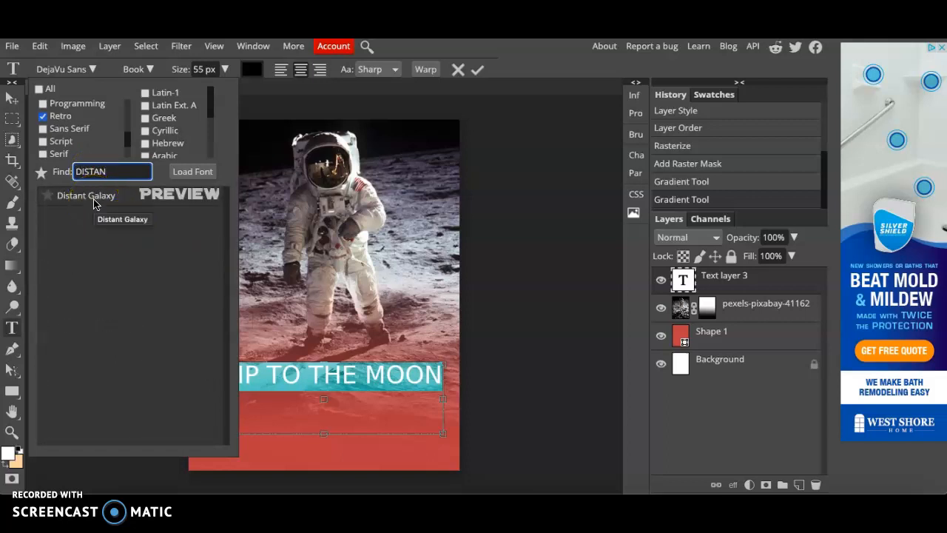
click(86, 196)
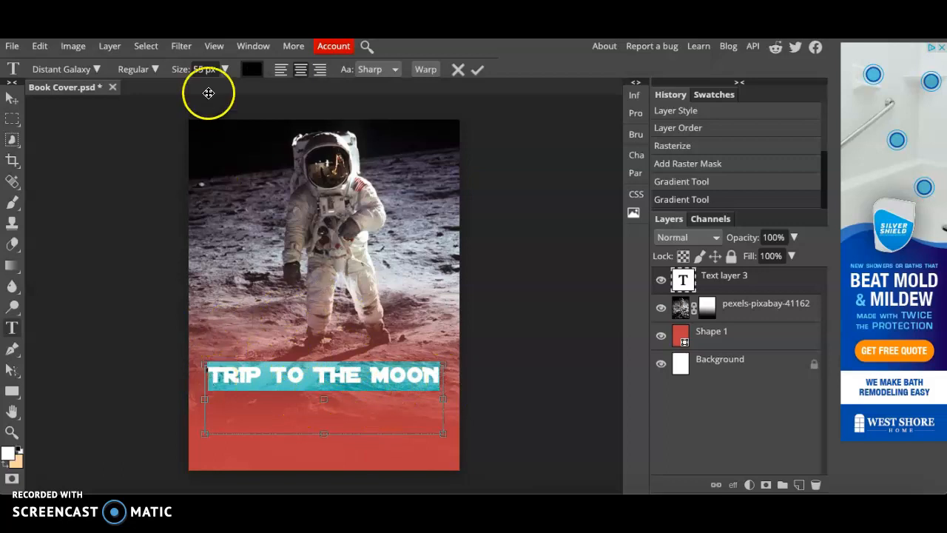
Pick black (000000) as the title text colour in the Color Picker
click(251, 69)
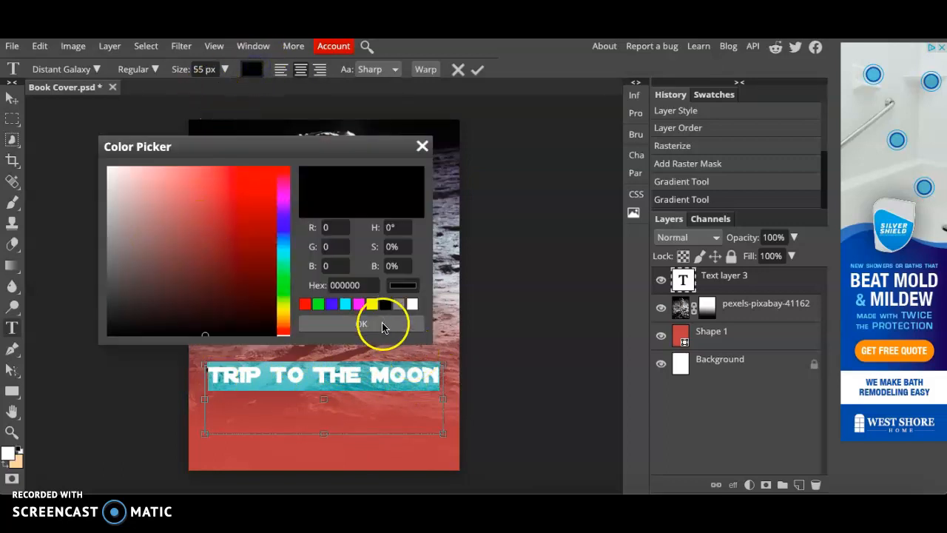
click(363, 323)
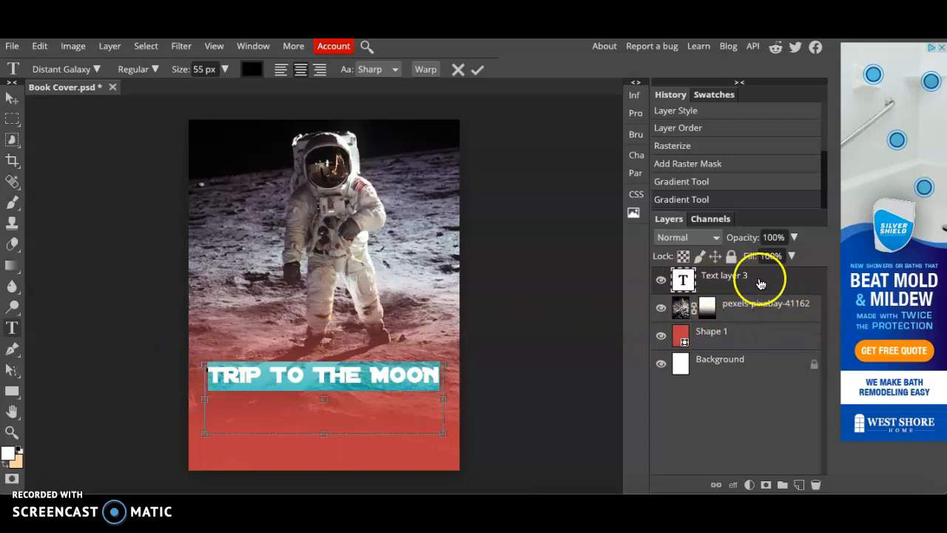
Add a Bevel and Emboss layer effect to the title with angle 64 and depth 170%
click(733, 486)
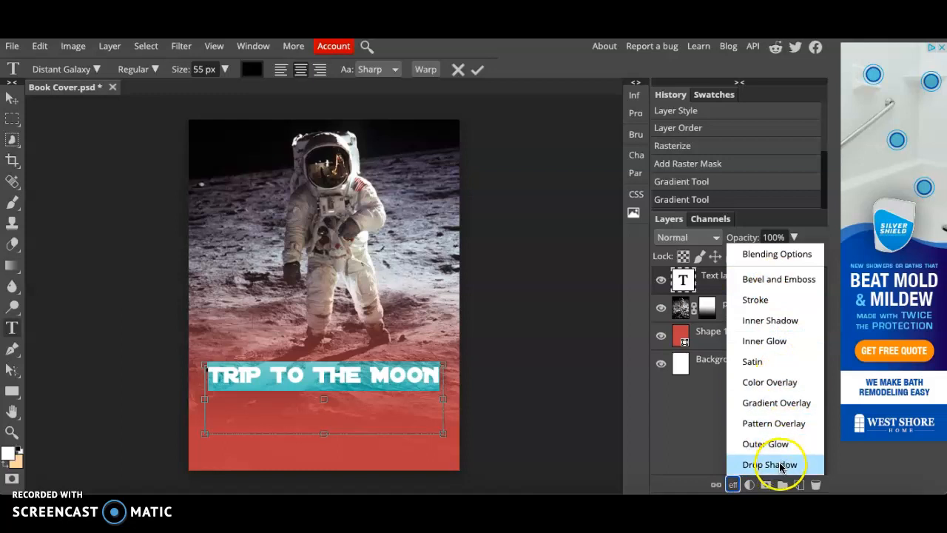
mouse_move(778, 278)
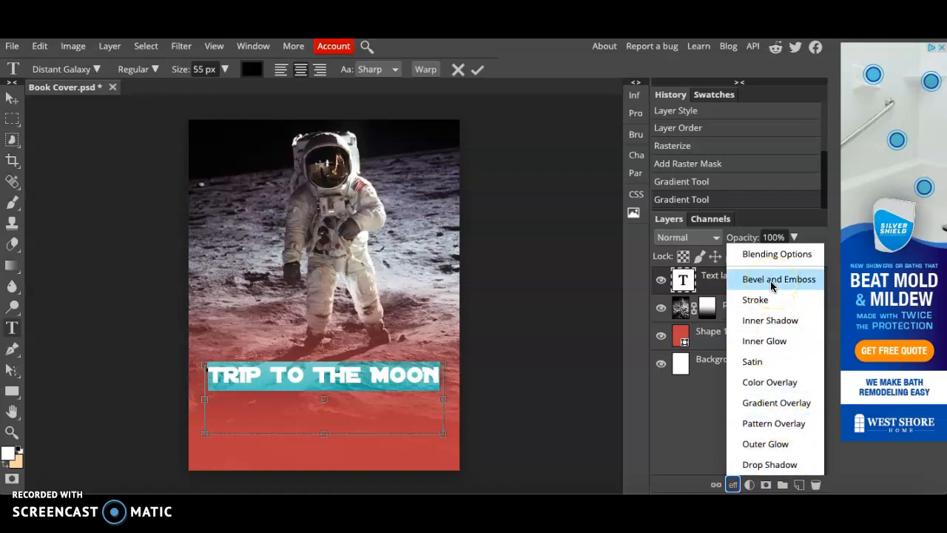
click(778, 278)
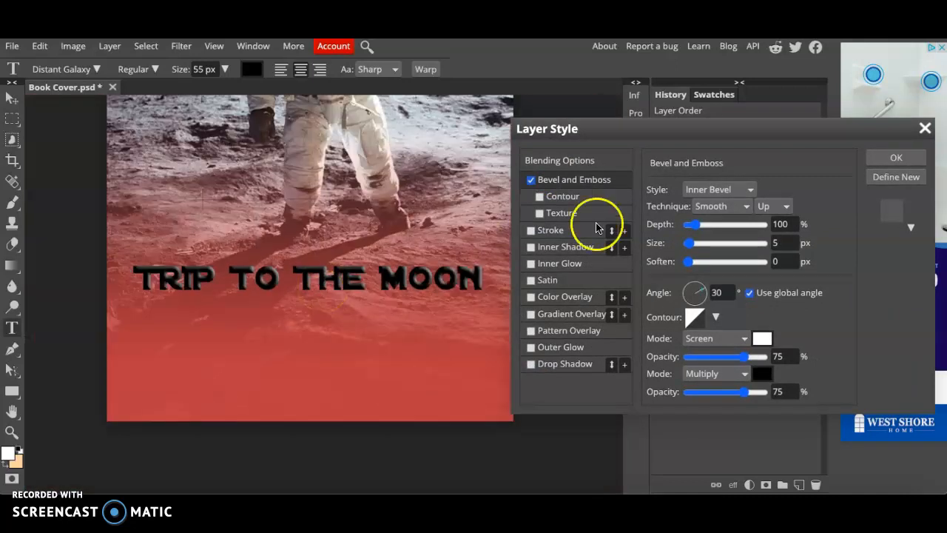
drag(695, 294, 694, 285)
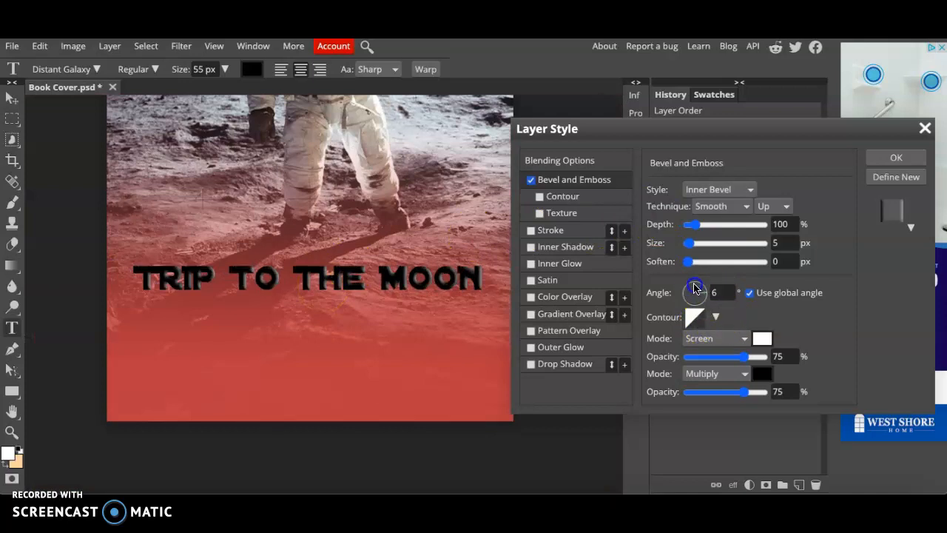
drag(694, 288, 699, 288)
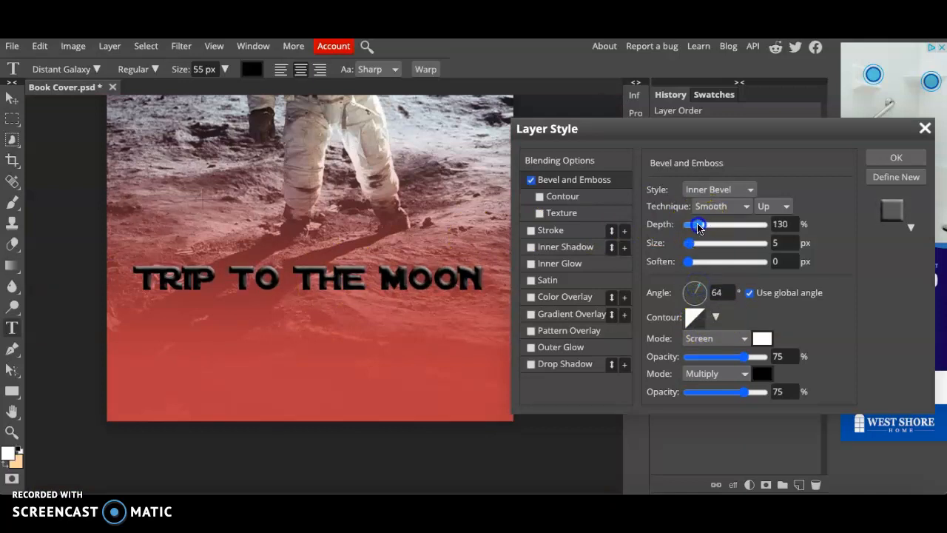
drag(699, 223, 692, 223)
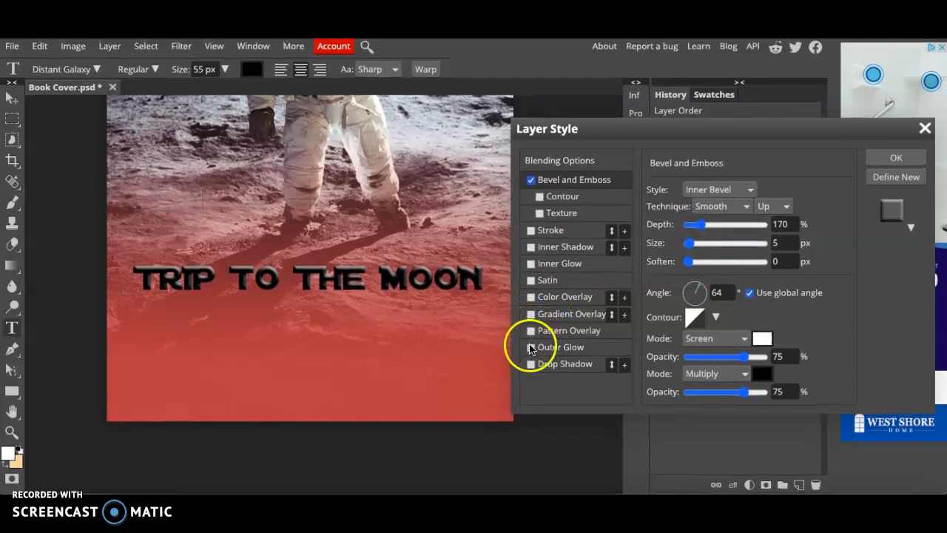
Add an Outer Glow as well and apply the layer style
click(532, 346)
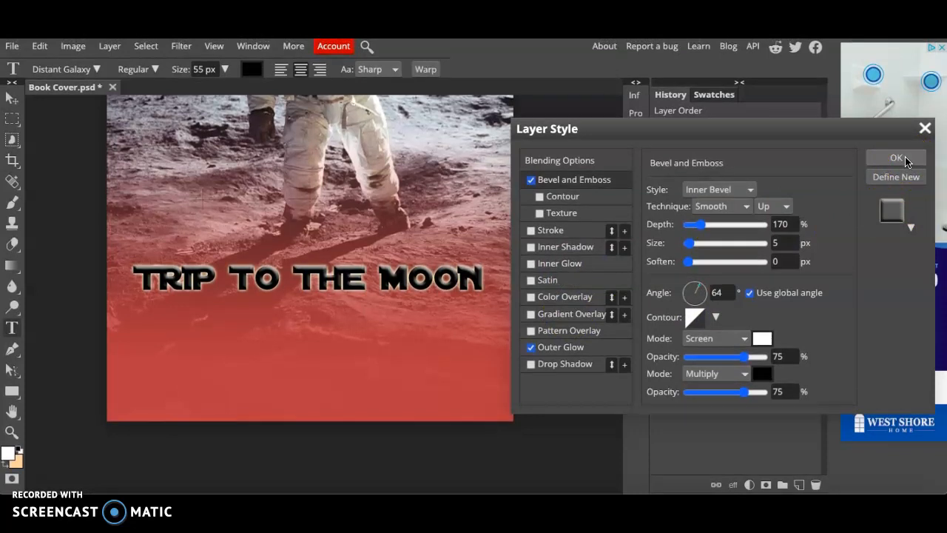
click(897, 157)
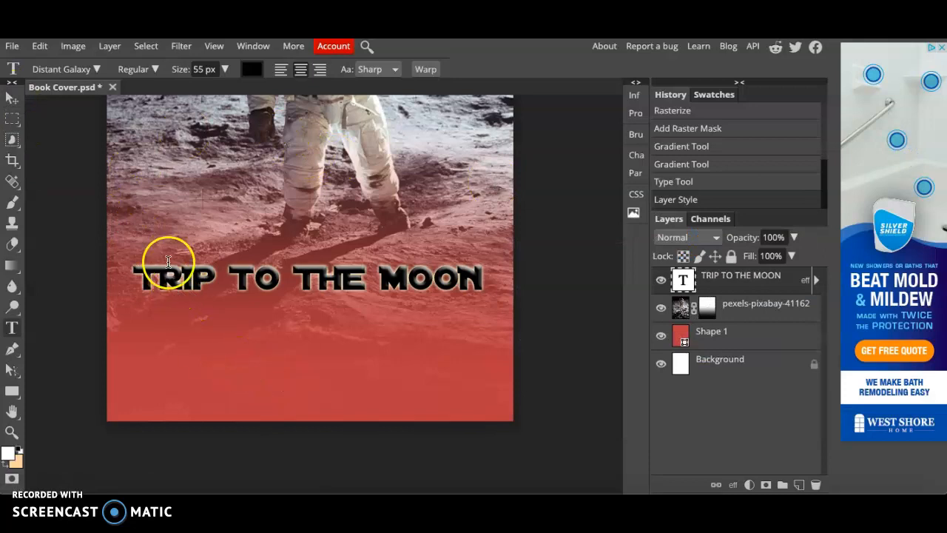
Scale the title to about 110% with Free Transform
double_click(255, 278)
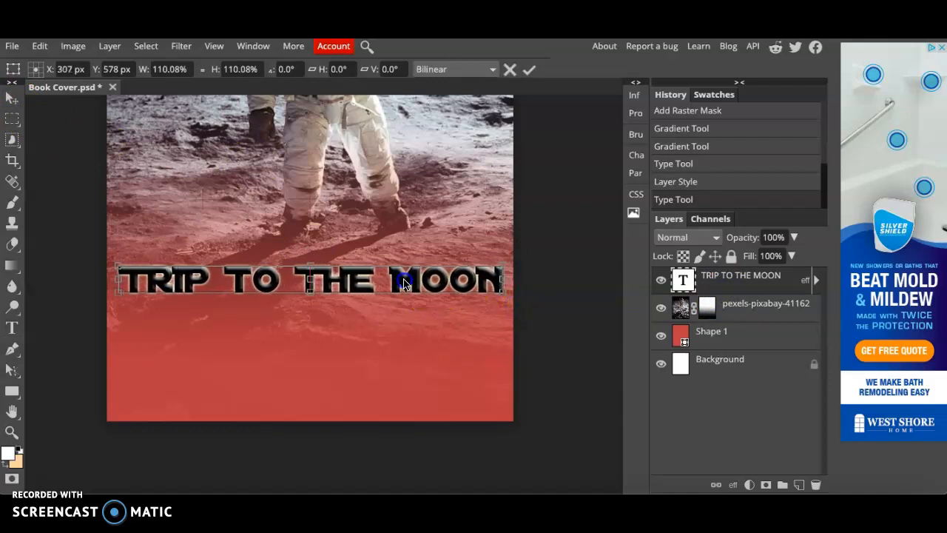
drag(308, 280, 308, 302)
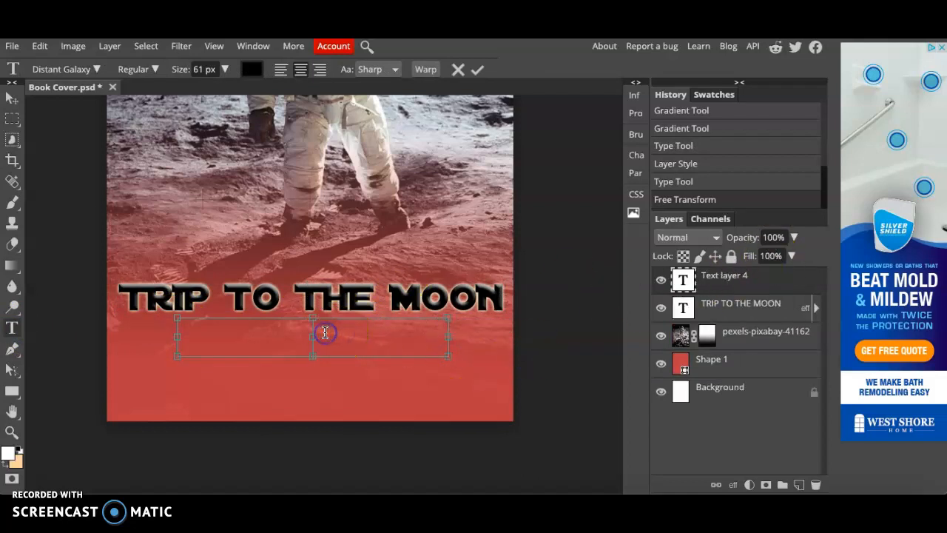
Enter the author name GEORGE MCCFLY in the new text layer, correcting a typo midway
text(GEORGE M)
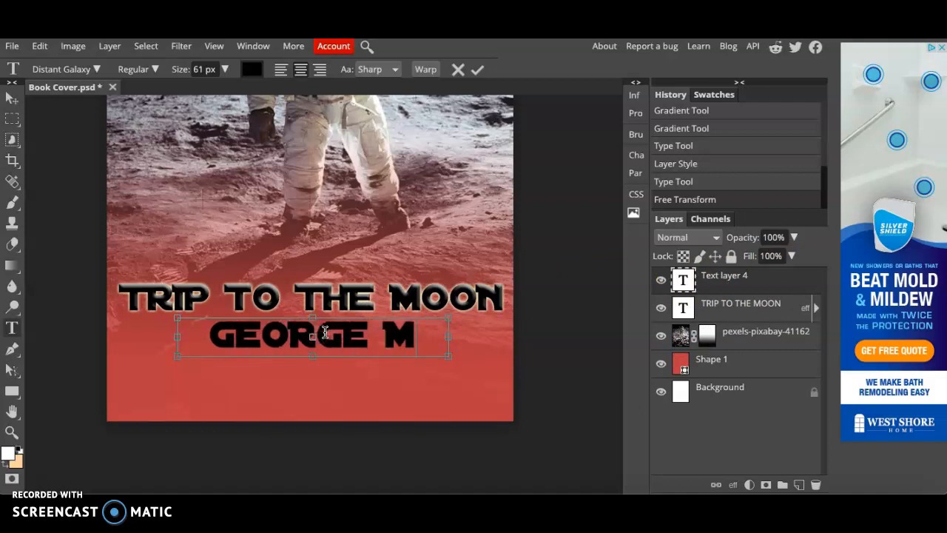
key(Backspace)
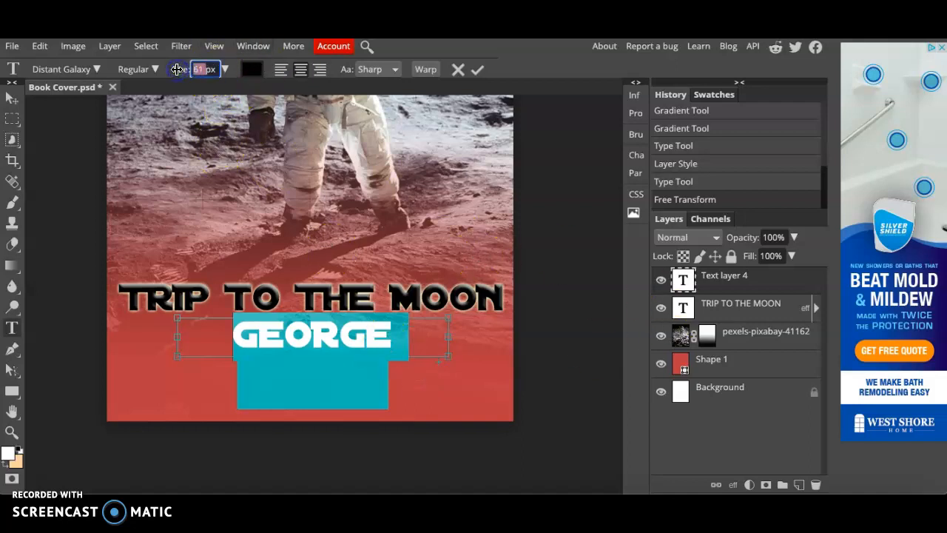
text(MCCFLY)
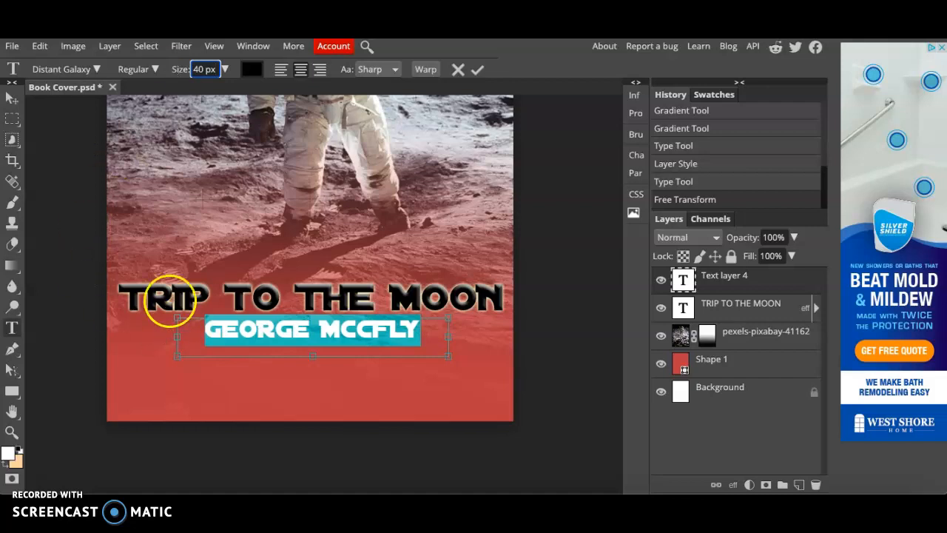
mouse_move(109, 287)
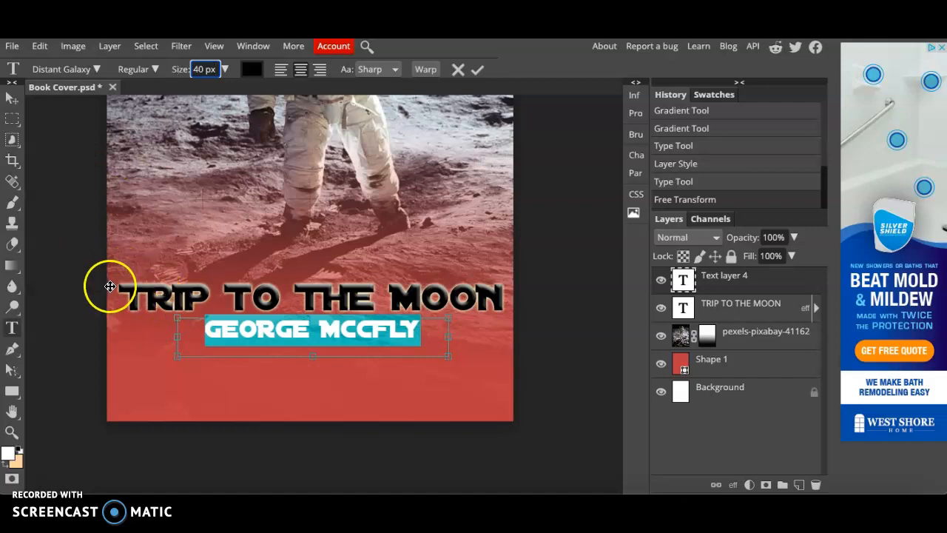
mouse_move(462, 300)
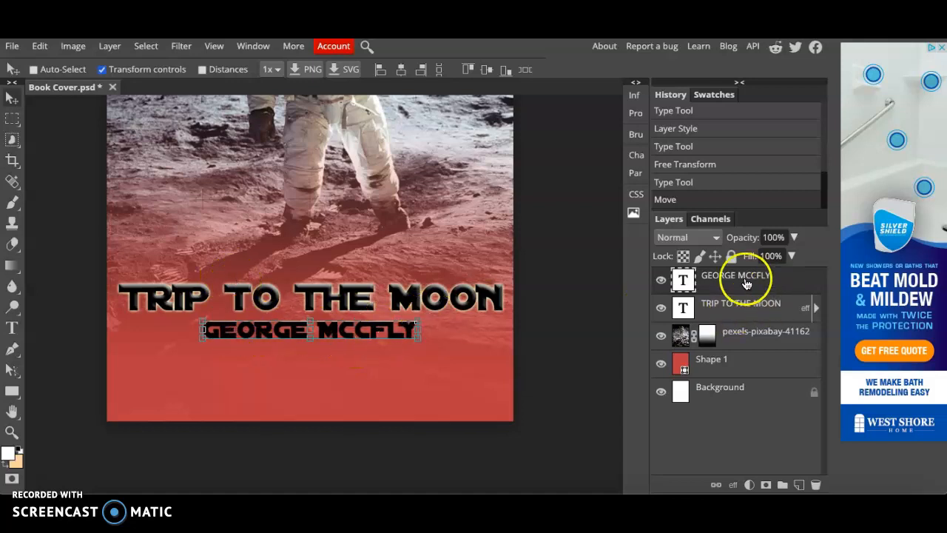
Copy the title's layer style onto the GEORGE MCCFLY author layer via the layer context menu
click(740, 307)
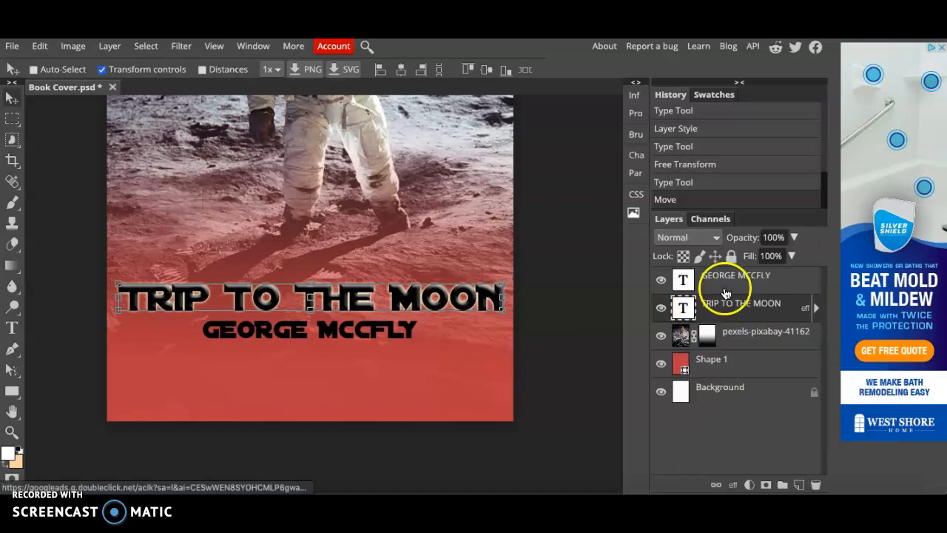
click(736, 274)
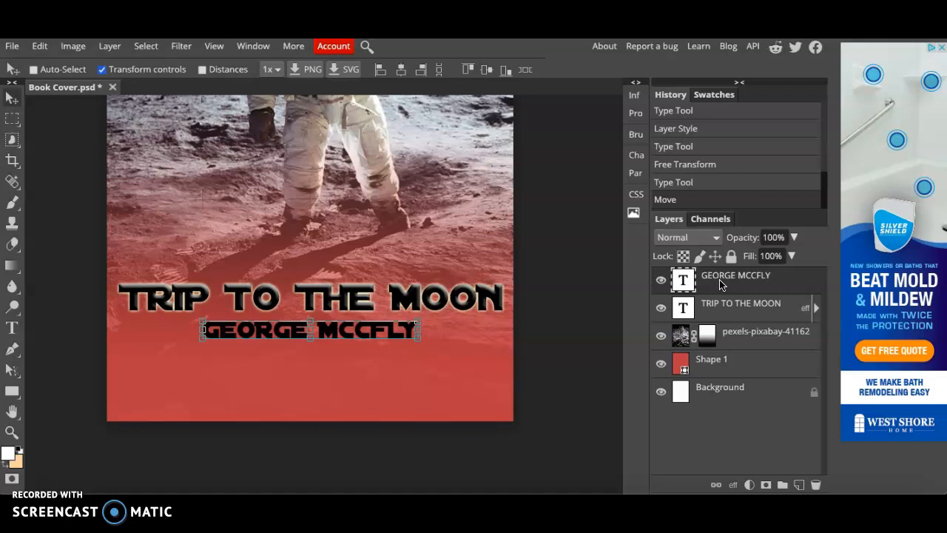
right_click(736, 274)
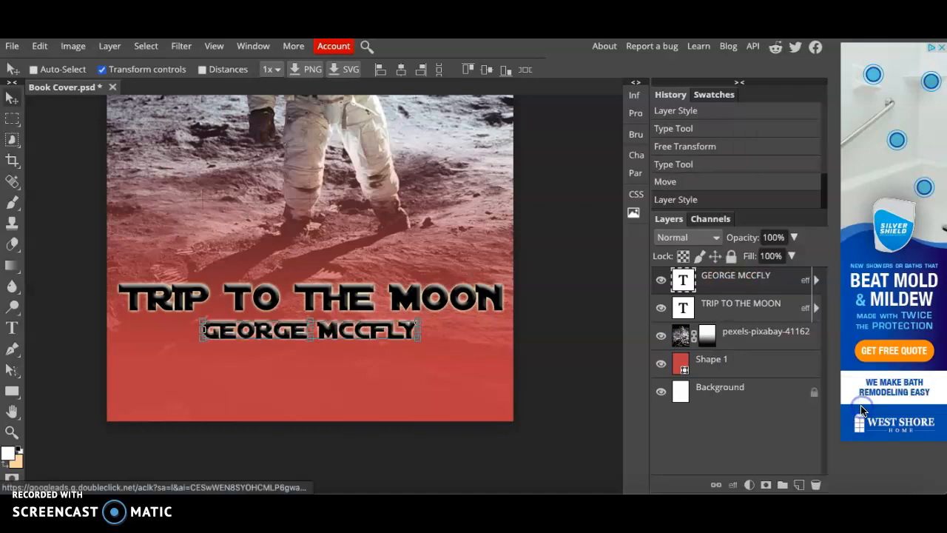
mouse_move(204, 249)
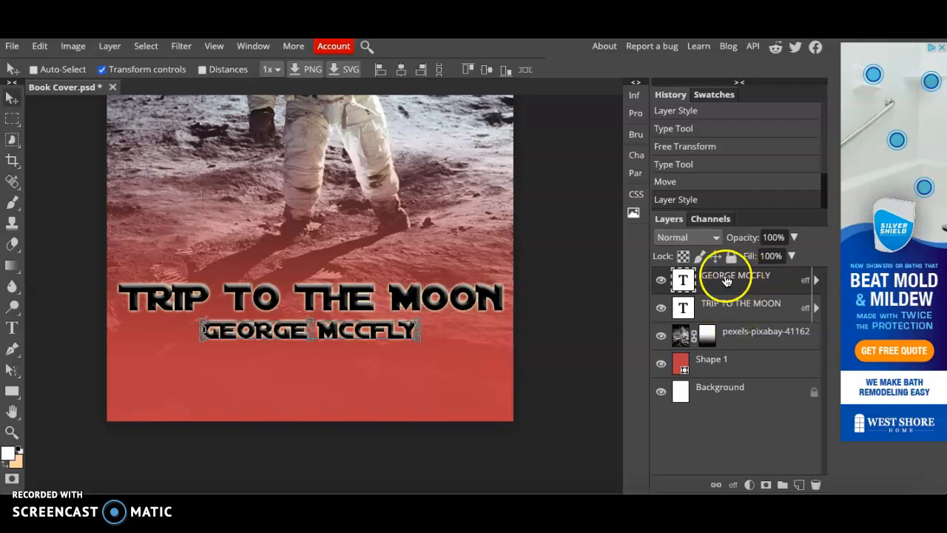
click(741, 307)
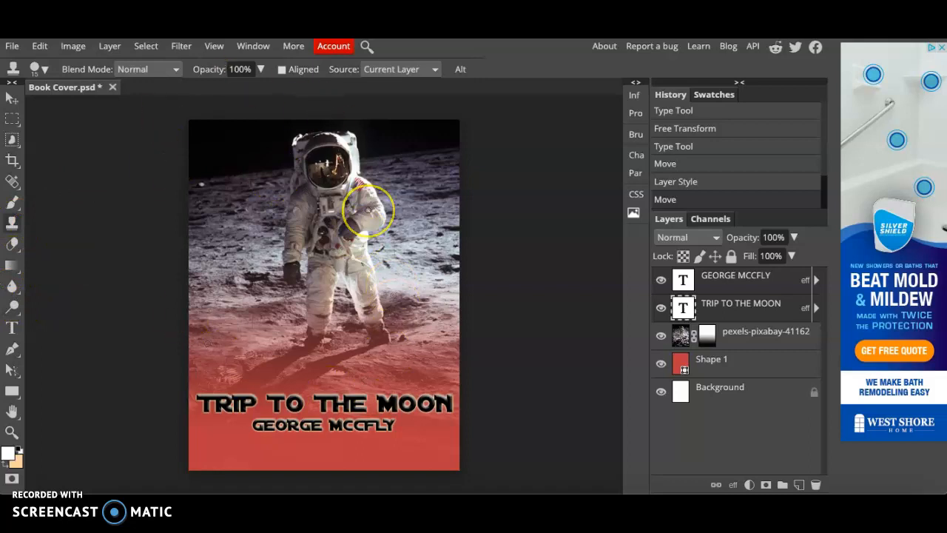
click(12, 46)
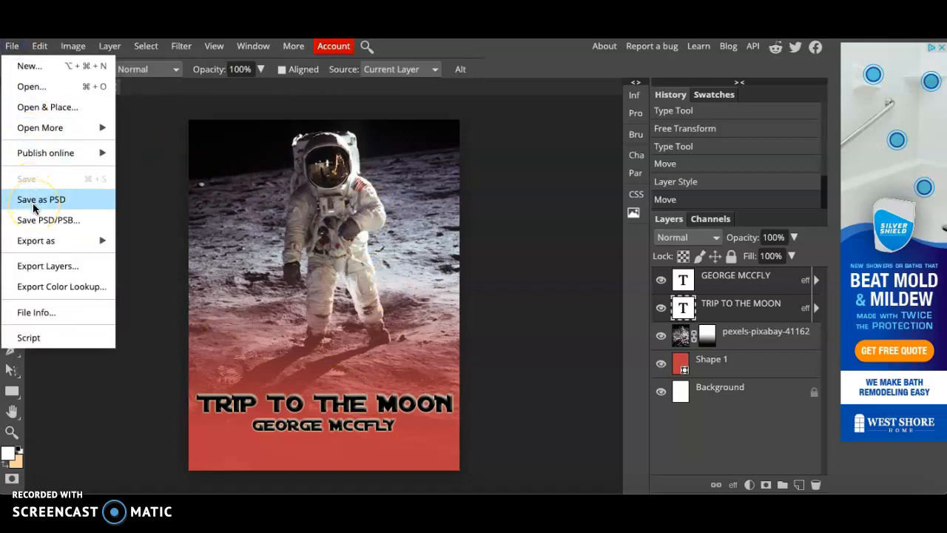
mouse_move(47, 219)
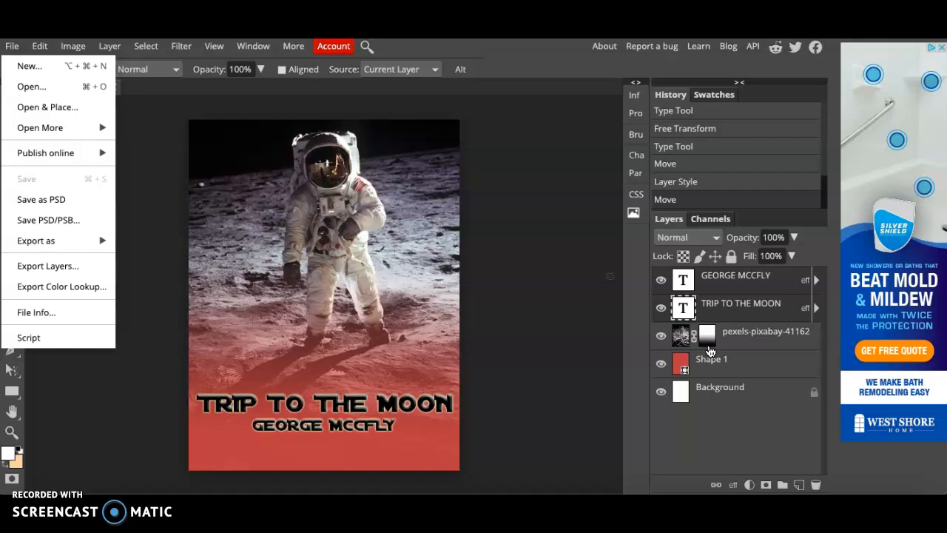
mouse_move(35, 240)
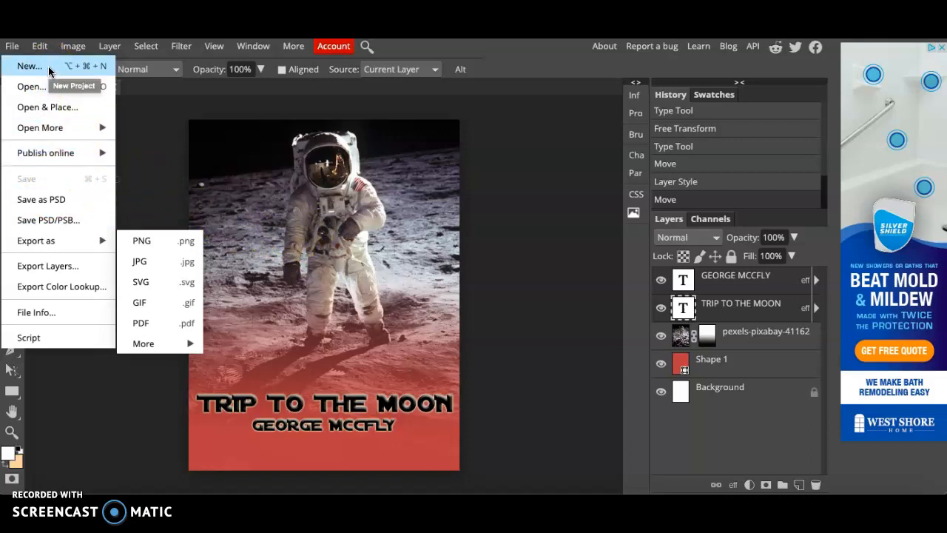
mouse_move(58, 198)
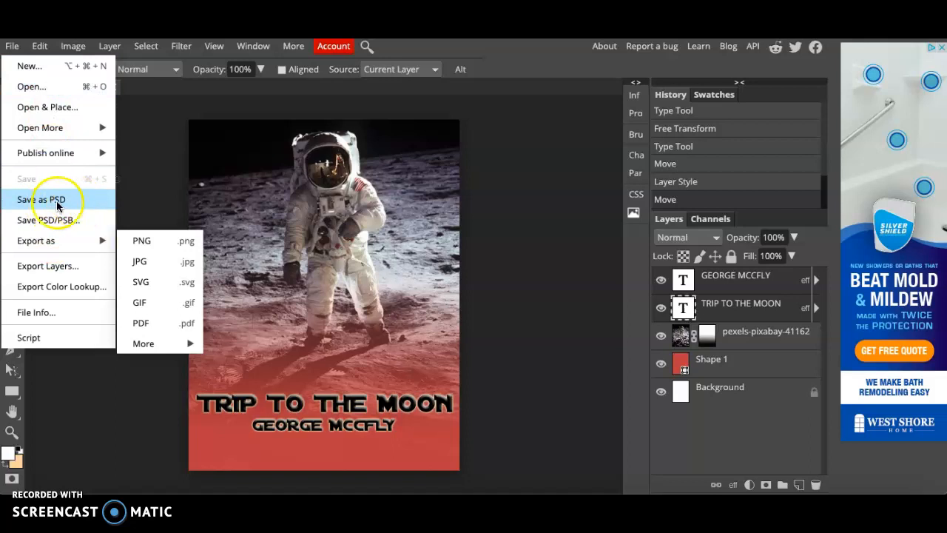
mouse_move(141, 239)
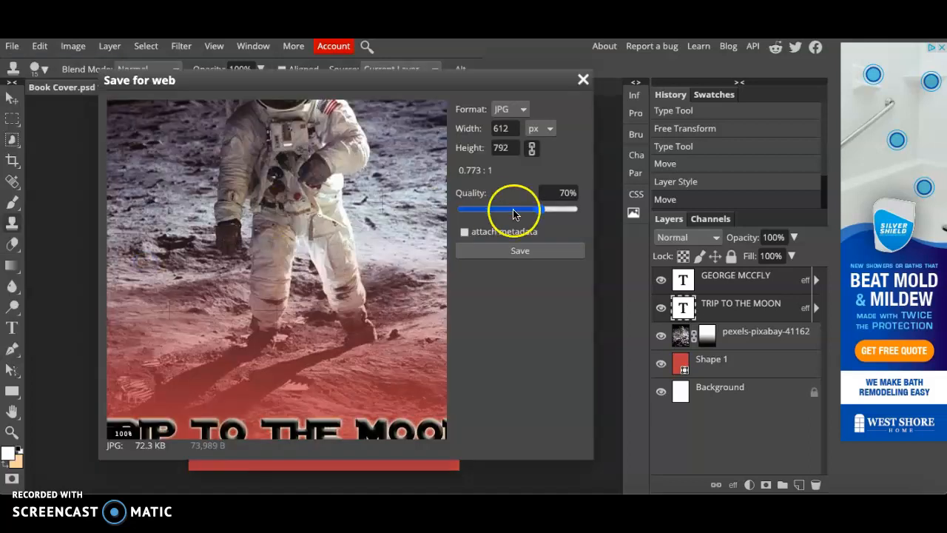
Raise JPG quality to 100% and save the cover as Book Cover.jpg
drag(511, 209, 574, 209)
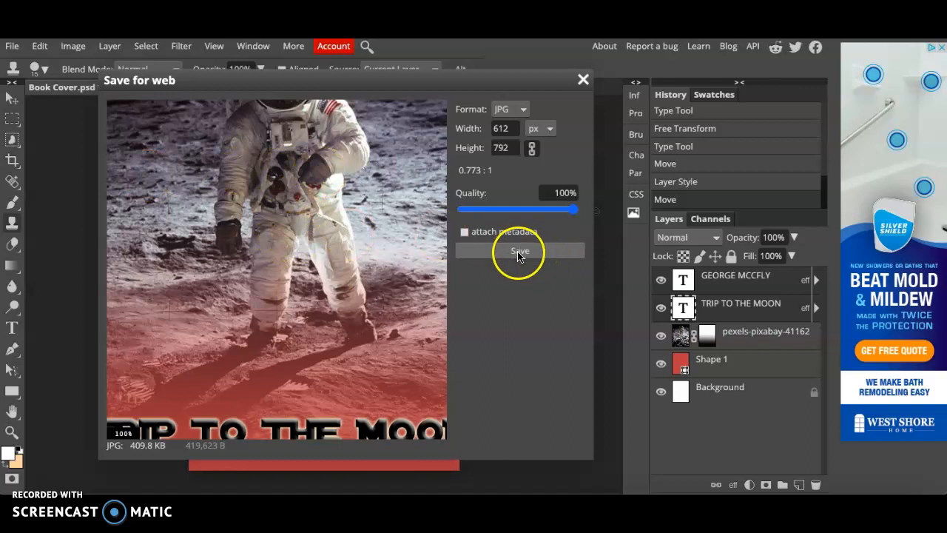
click(521, 252)
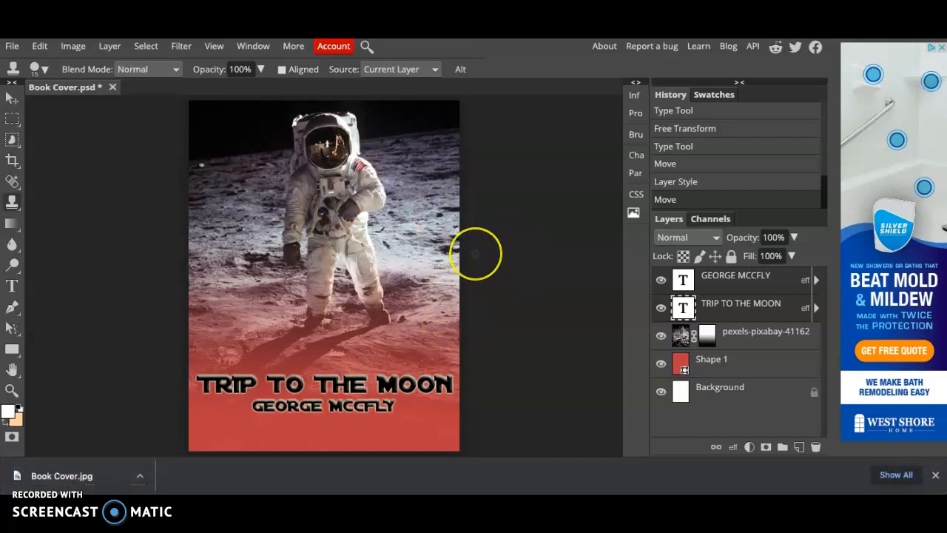
mouse_move(120, 163)
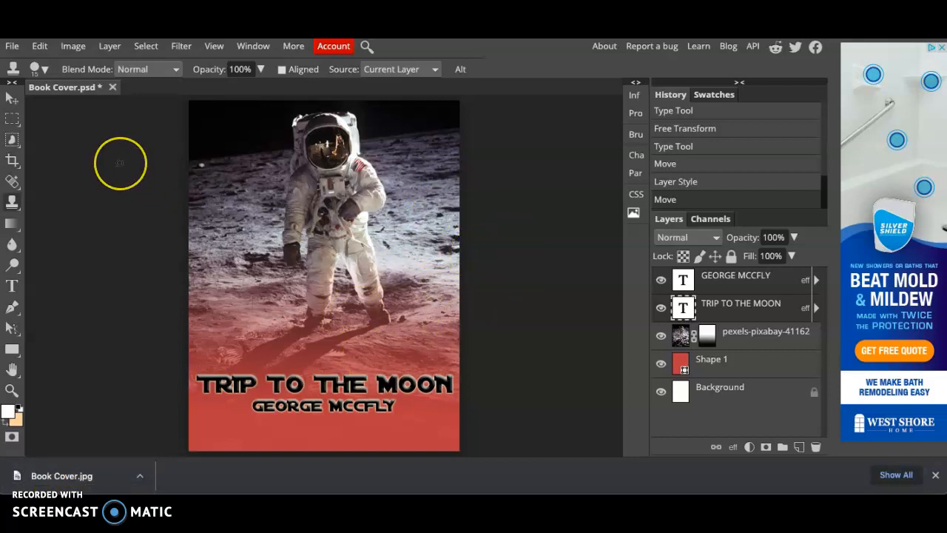